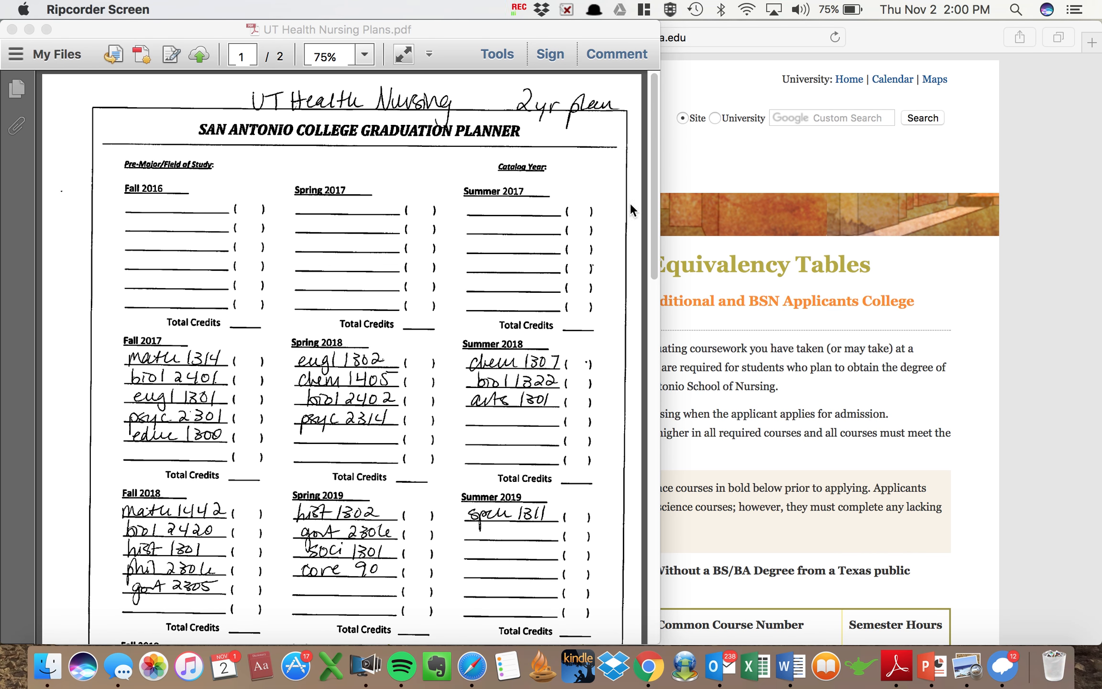
pyautogui.moveTo(610, 296)
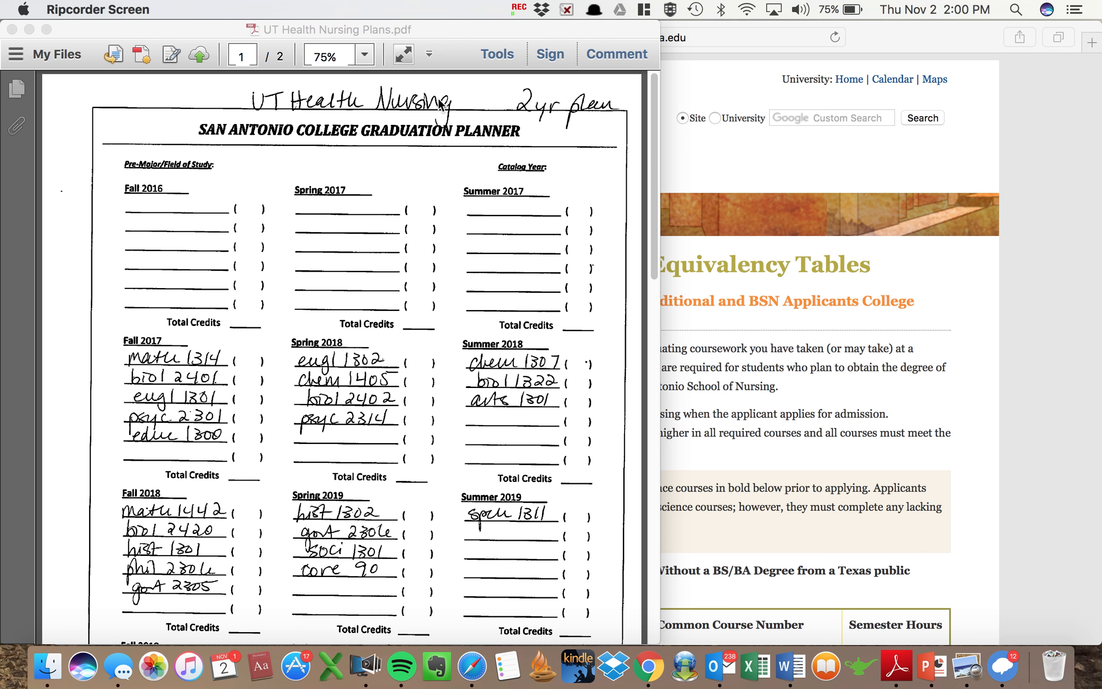
pyautogui.moveTo(589, 430)
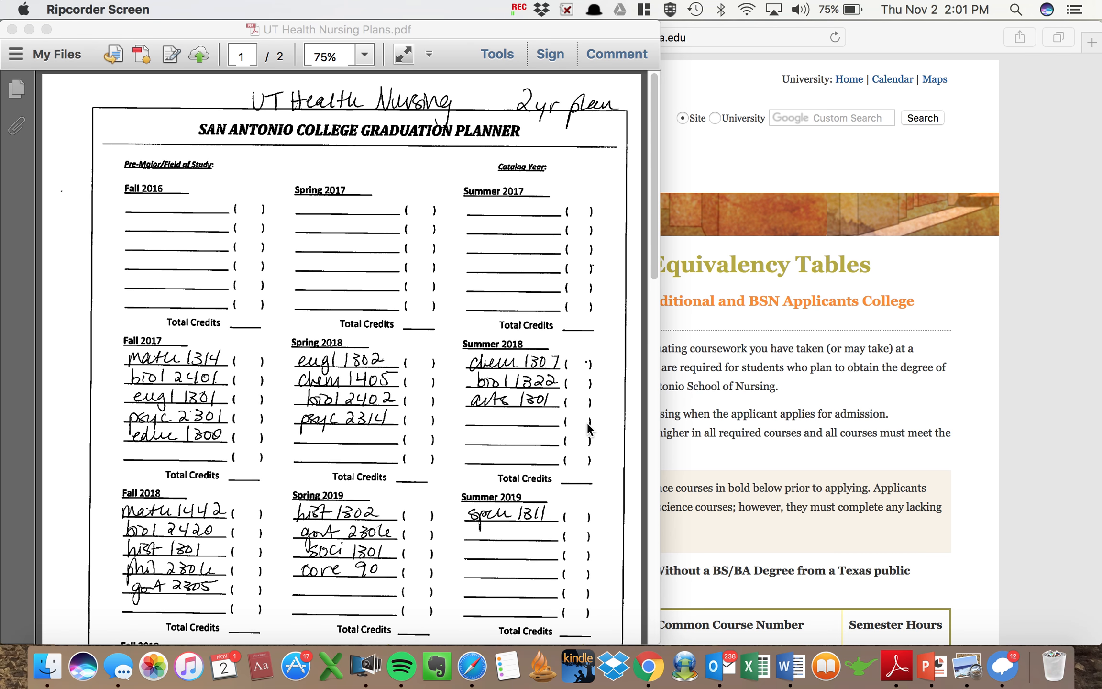
pyautogui.moveTo(615, 397)
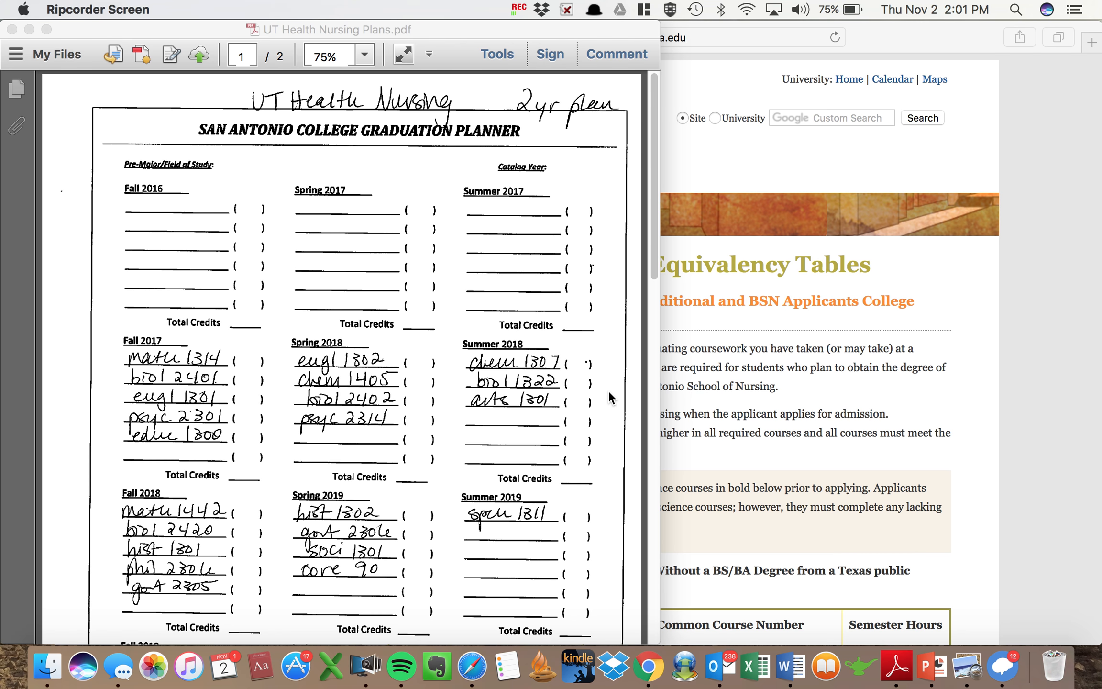
pyautogui.moveTo(434, 119)
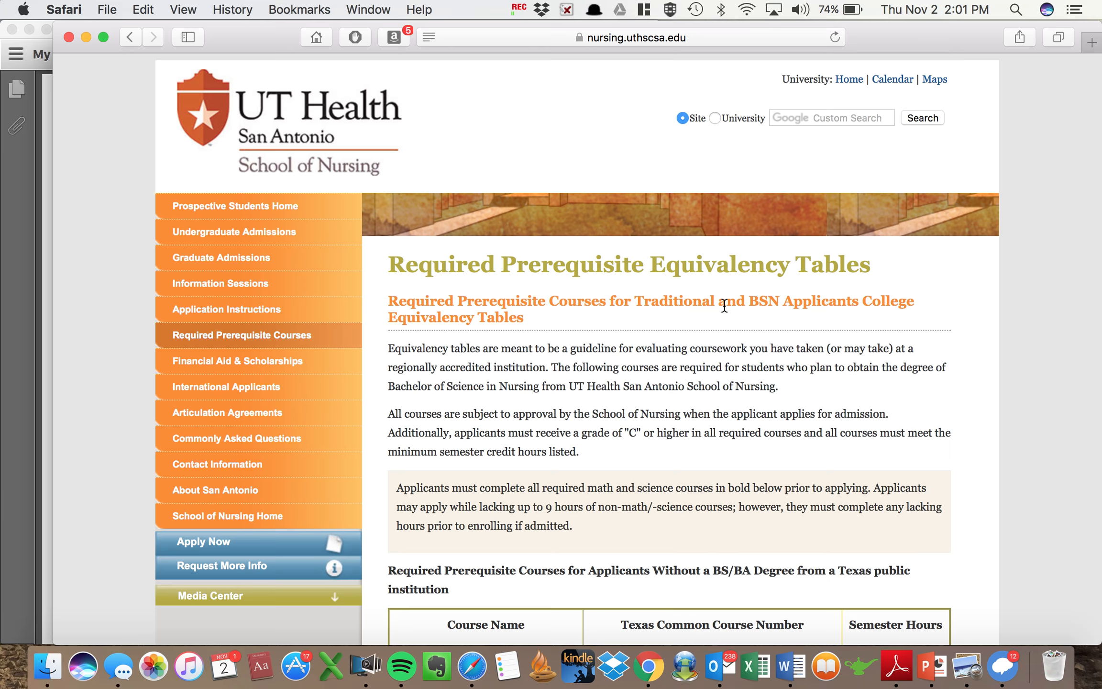
# Reveal the page's full address and scroll through the 60-semester-hour prerequisite course table for non-degree applicants.
pyautogui.scroll(-3)
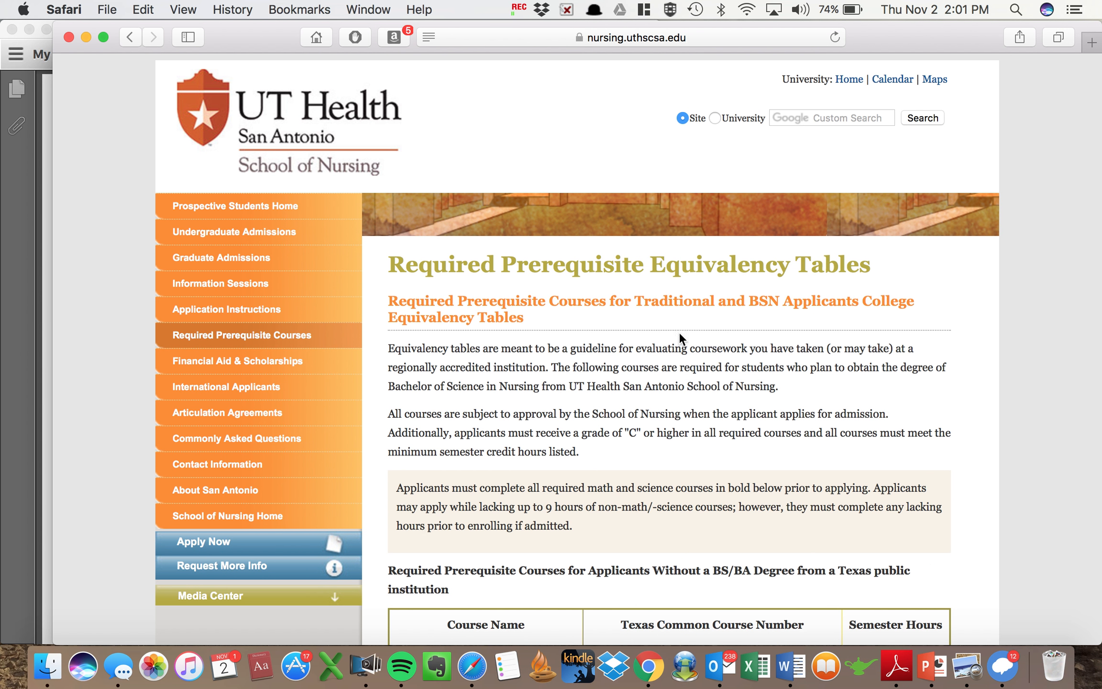
pyautogui.click(627, 37)
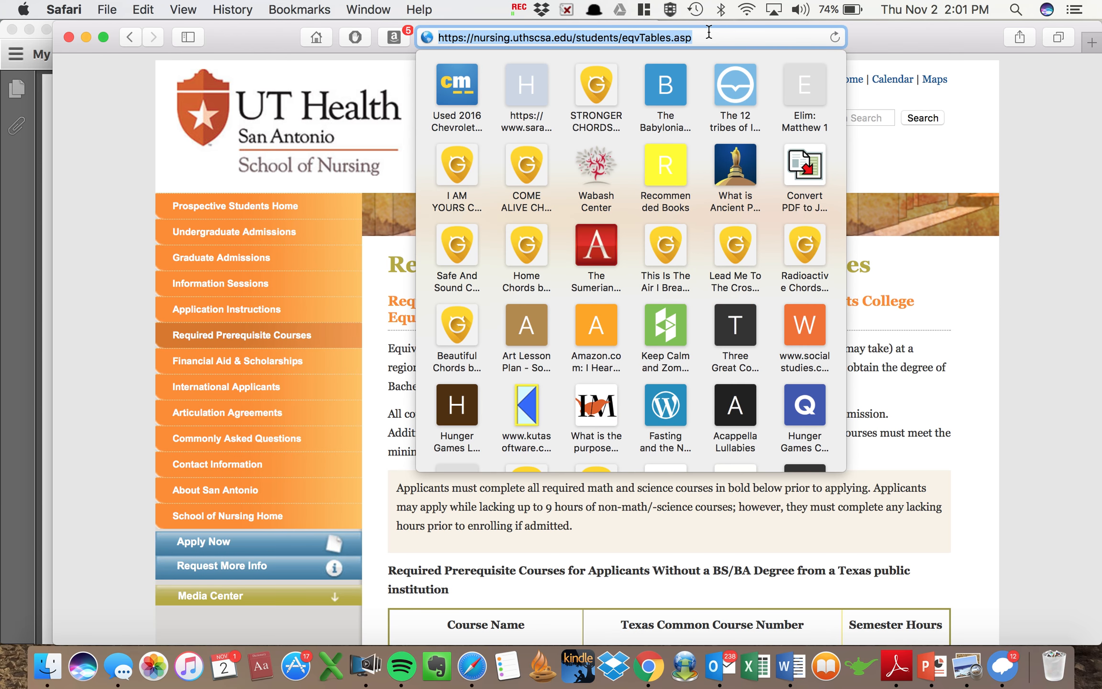
pyautogui.moveTo(1009, 408)
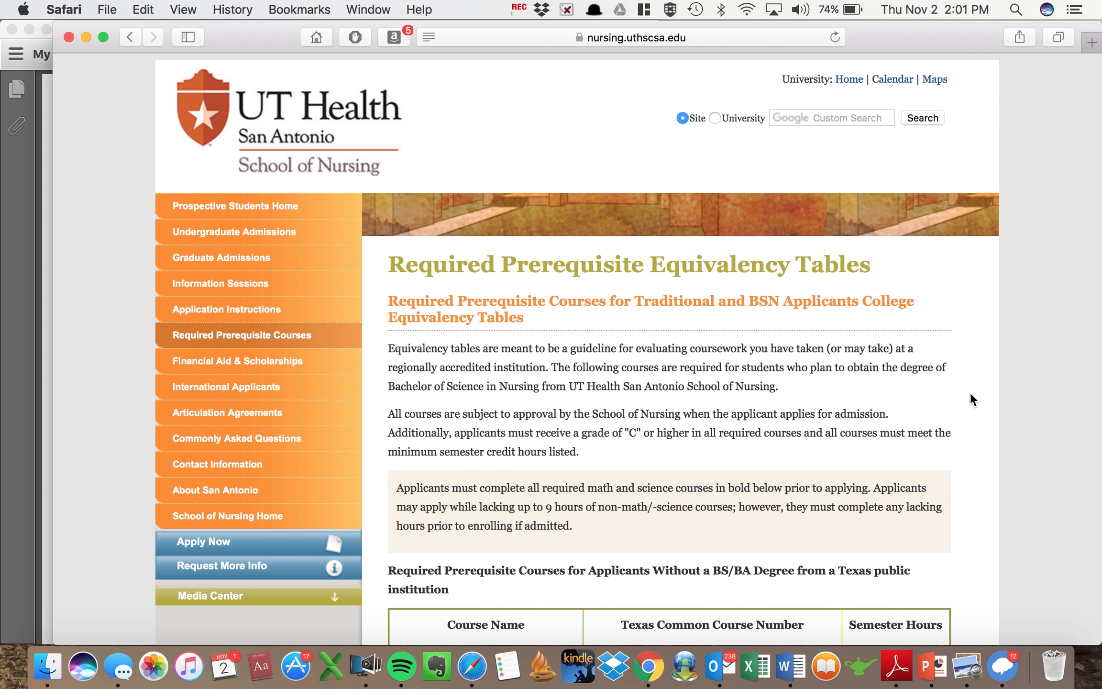
pyautogui.scroll(-3)
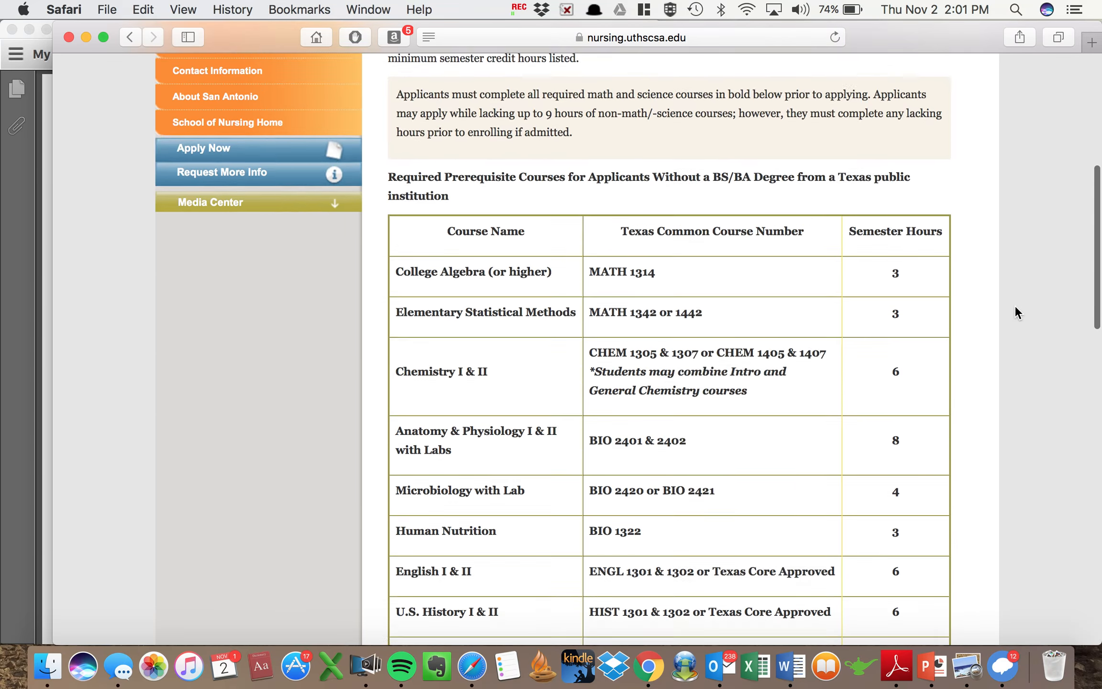
pyautogui.scroll(-3)
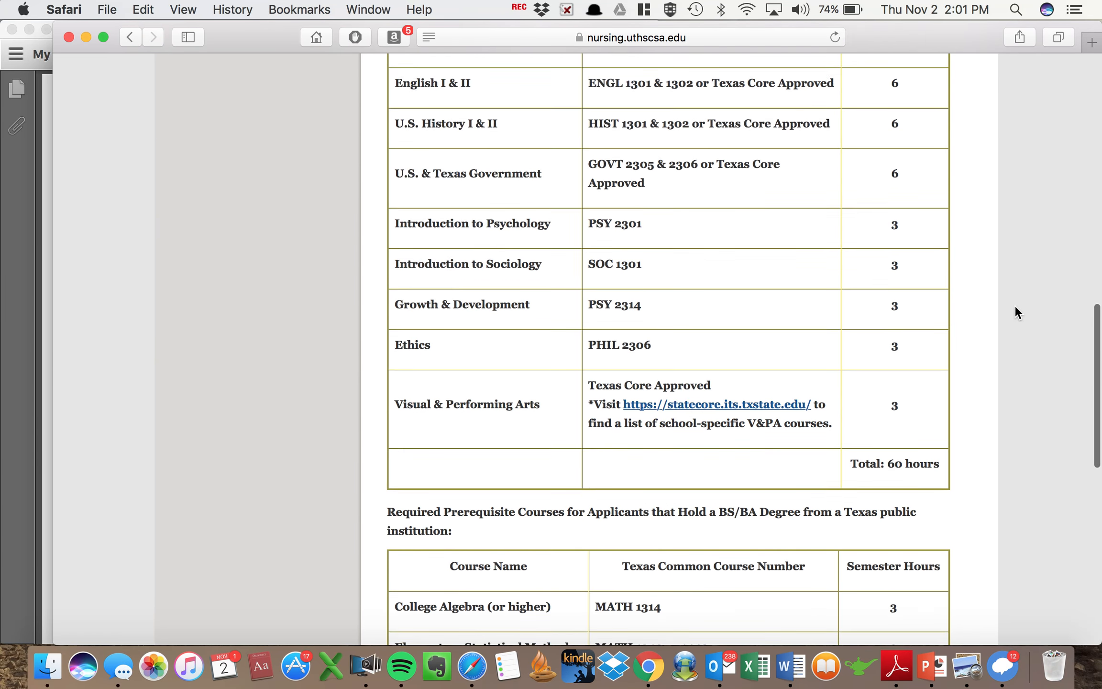
pyautogui.scroll(-3)
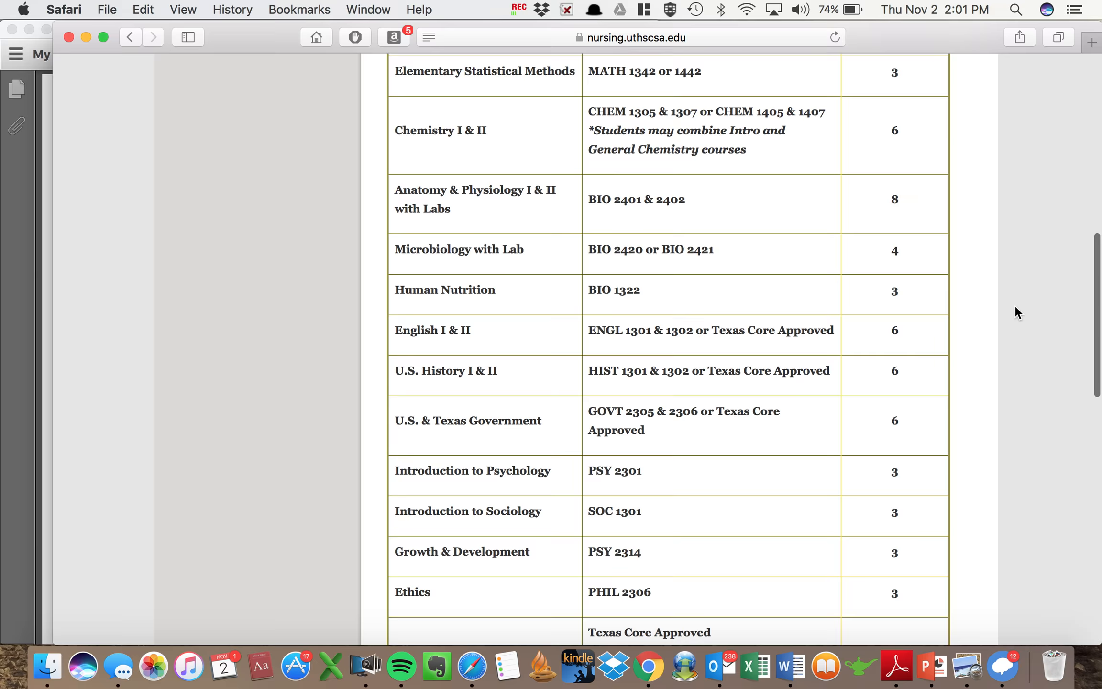
pyautogui.scroll(-3)
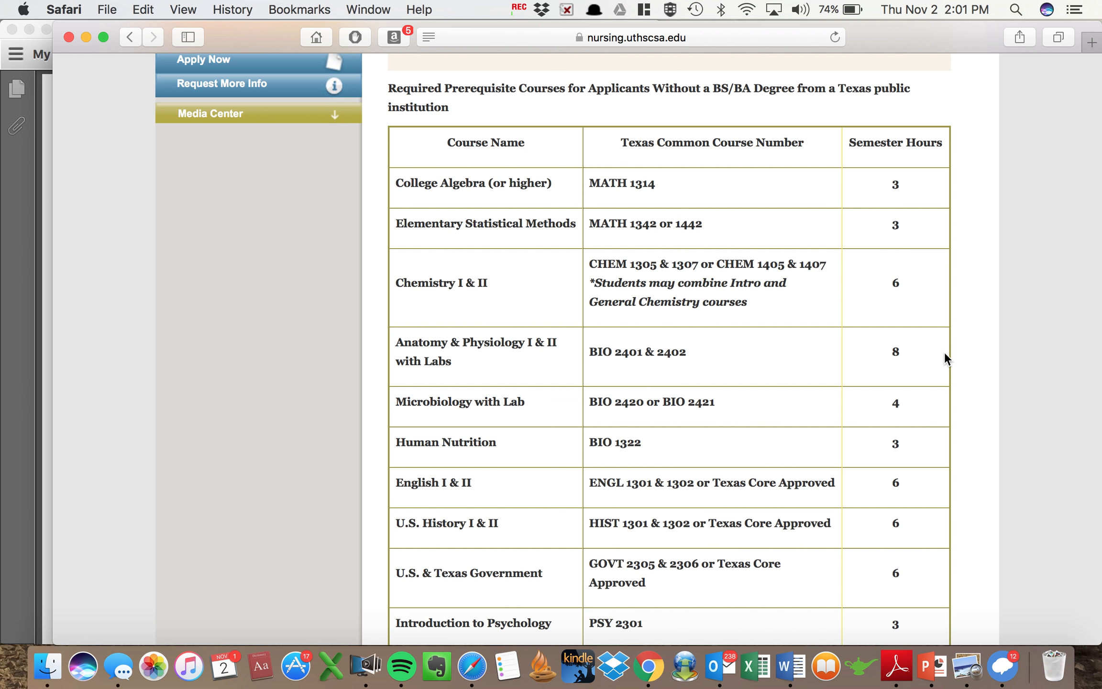
pyautogui.scroll(-3)
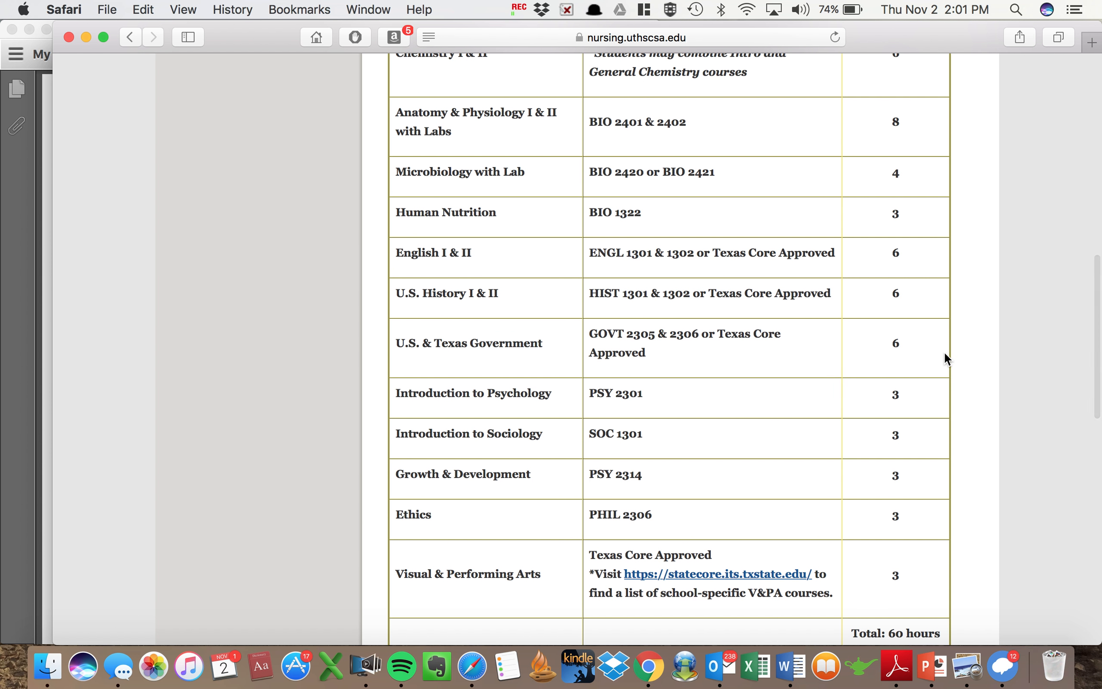
pyautogui.moveTo(574, 423)
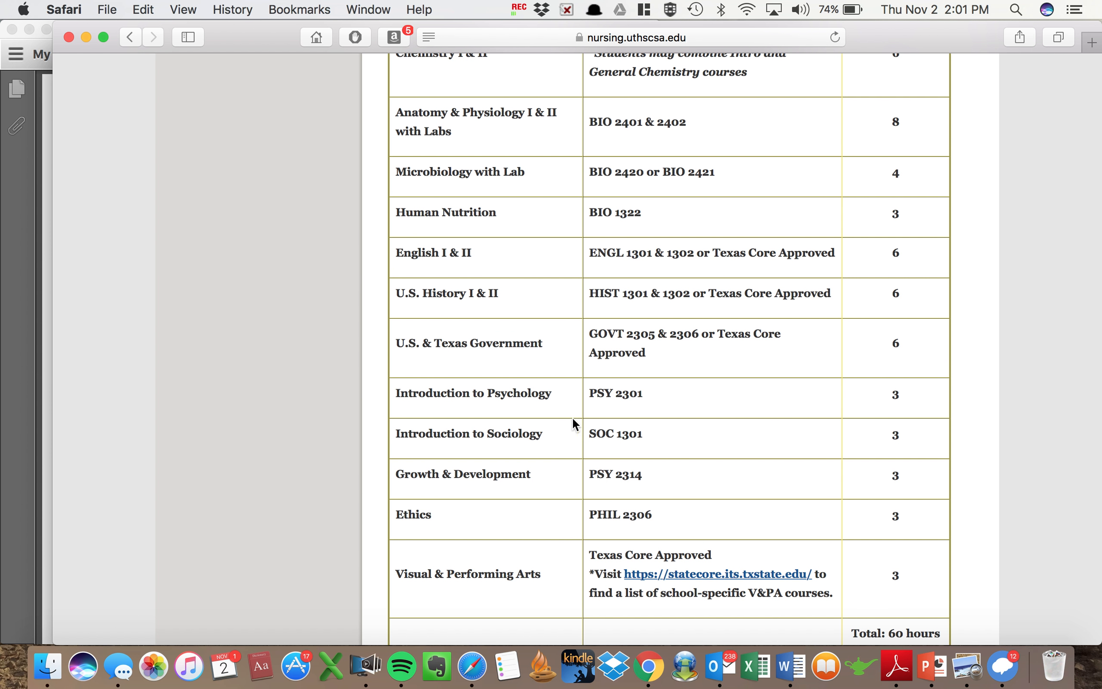
pyautogui.moveTo(579, 426)
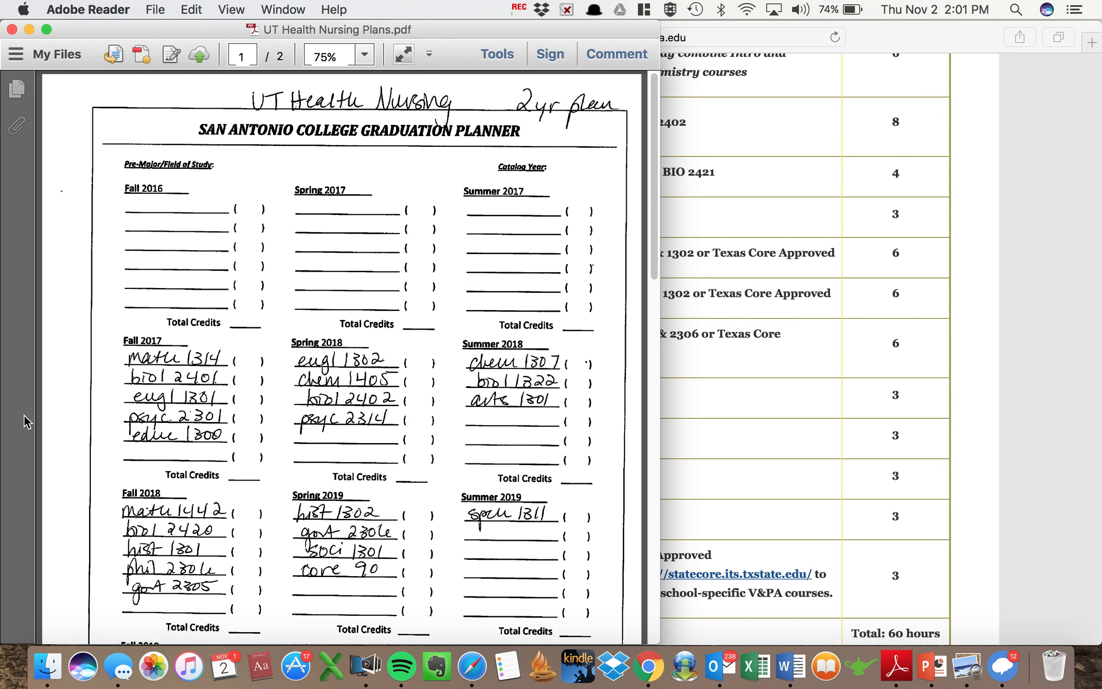
# Scroll the 2-year plan down to its Fall 2019–Summer 2020 semester rows.
pyautogui.scroll(-3)
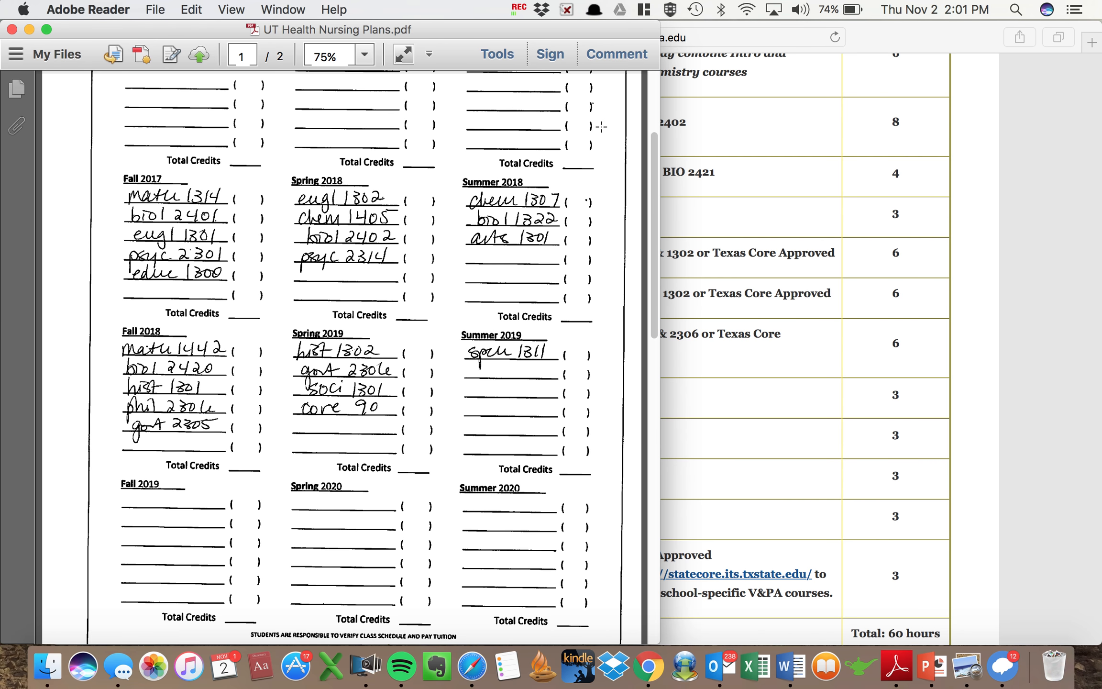
pyautogui.moveTo(379, 300)
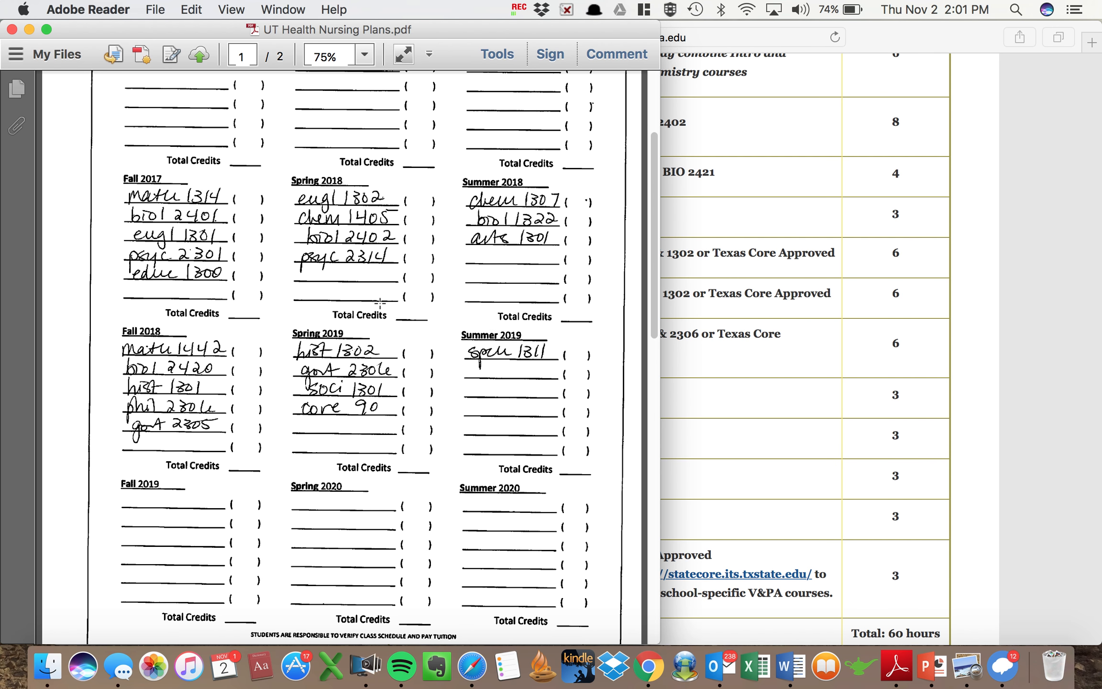
pyautogui.moveTo(1007, 171)
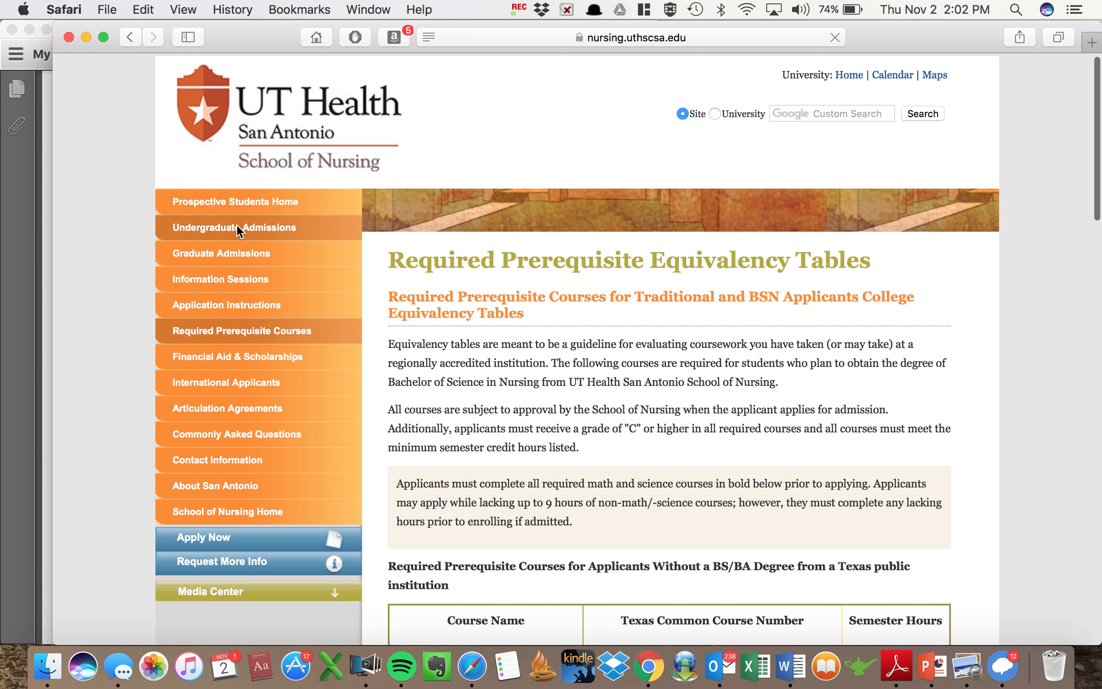
# Go to the Undergraduate Admissions page and scroll through its admissions criteria.
pyautogui.click(229, 228)
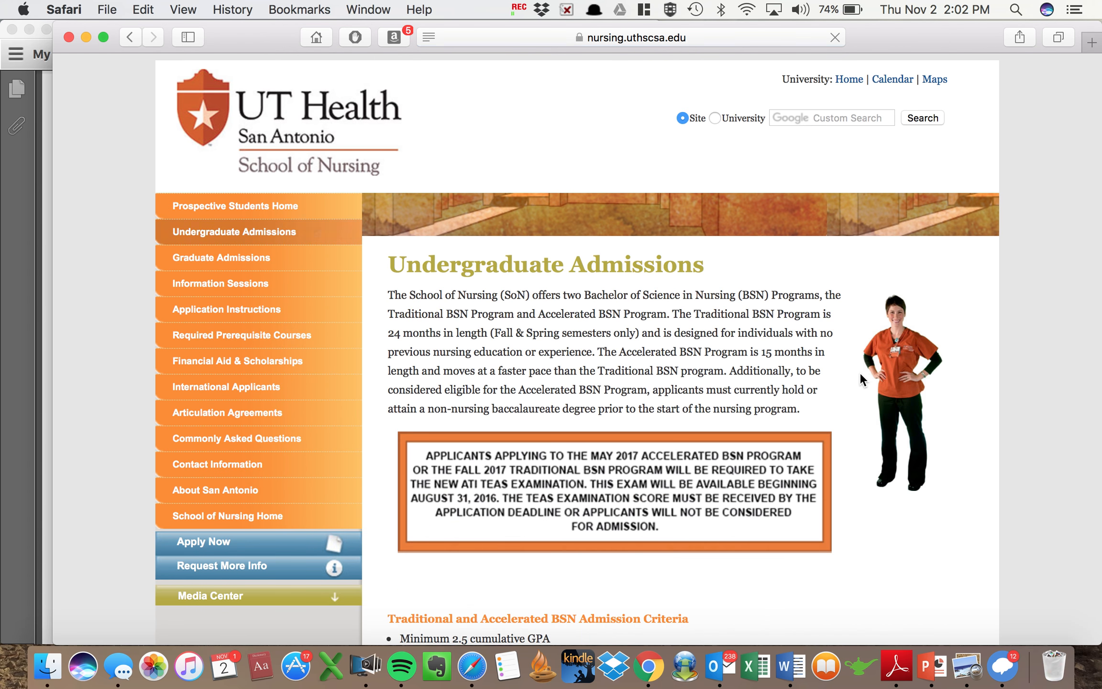
pyautogui.scroll(-3)
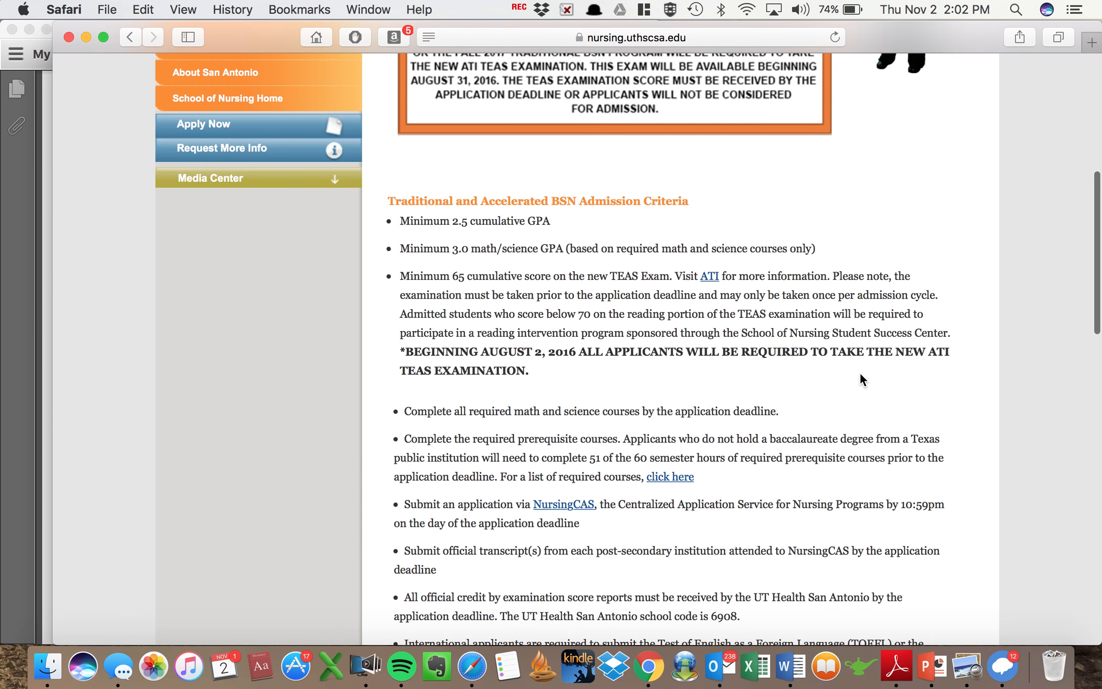
pyautogui.scroll(-3)
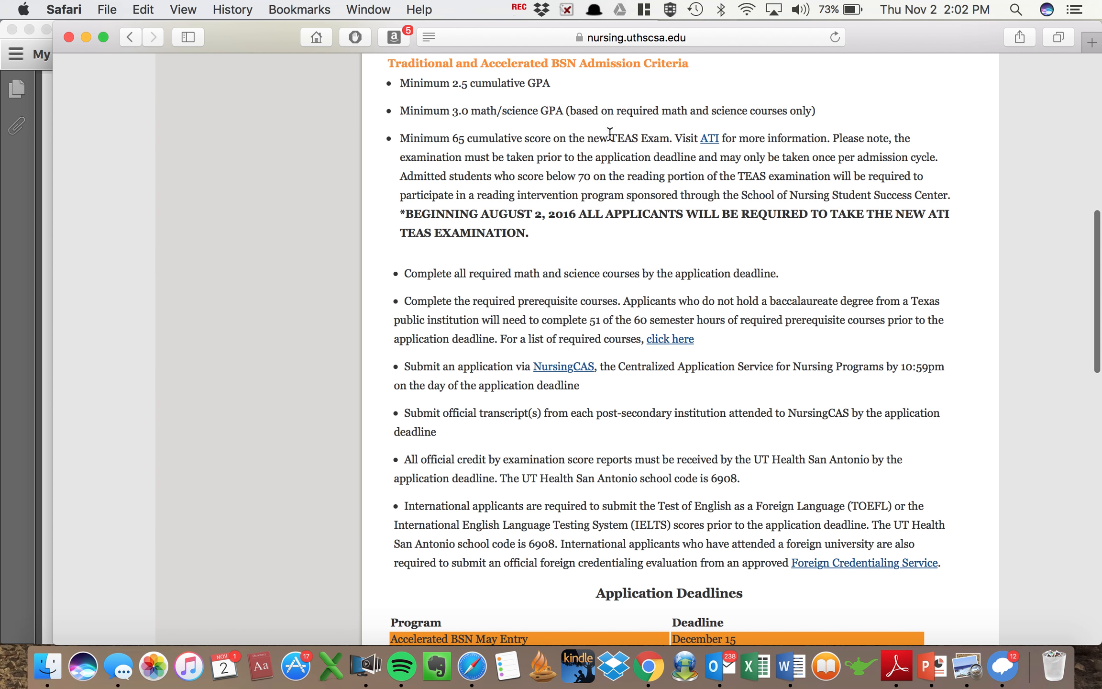
pyautogui.moveTo(767, 245)
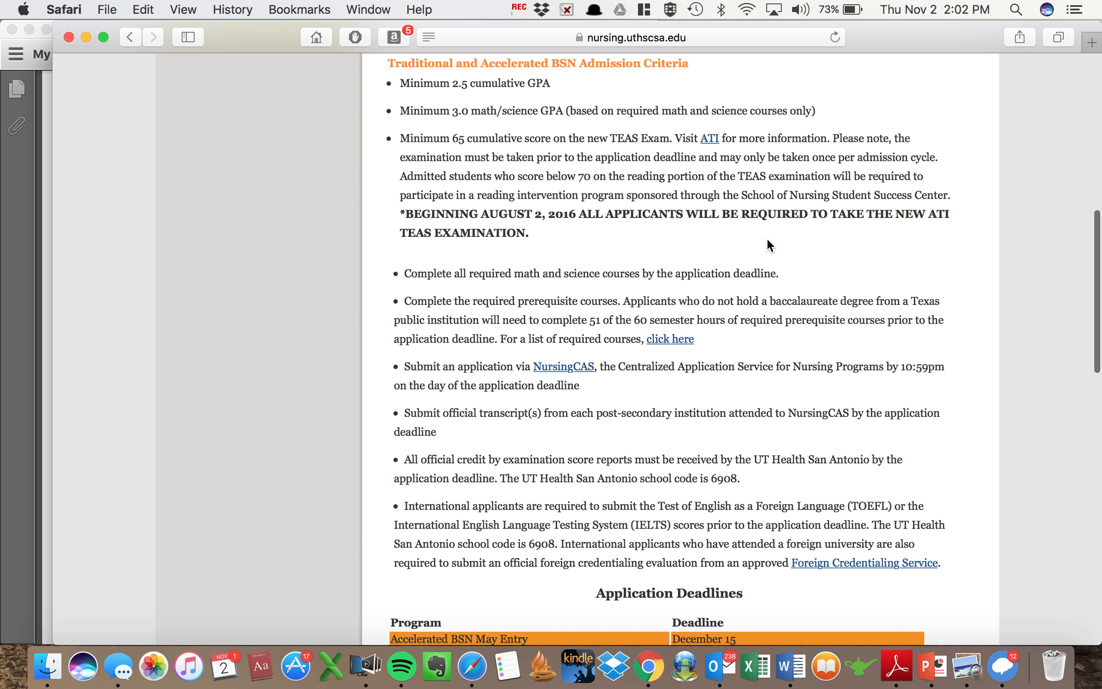
pyautogui.scroll(-3)
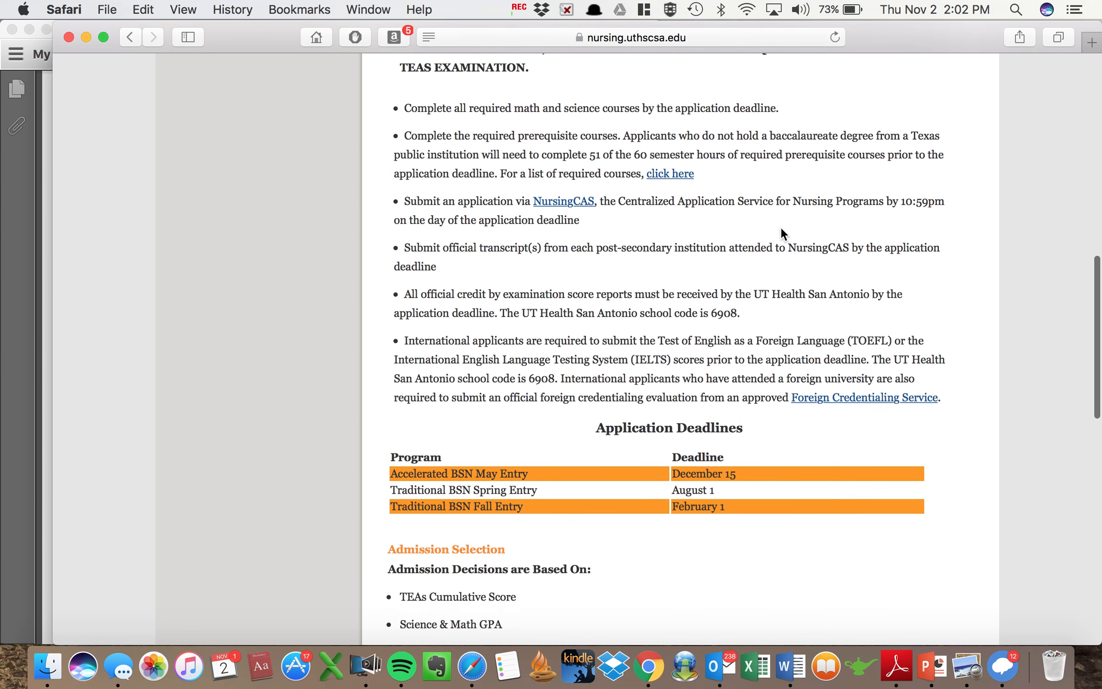
pyautogui.scroll(-3)
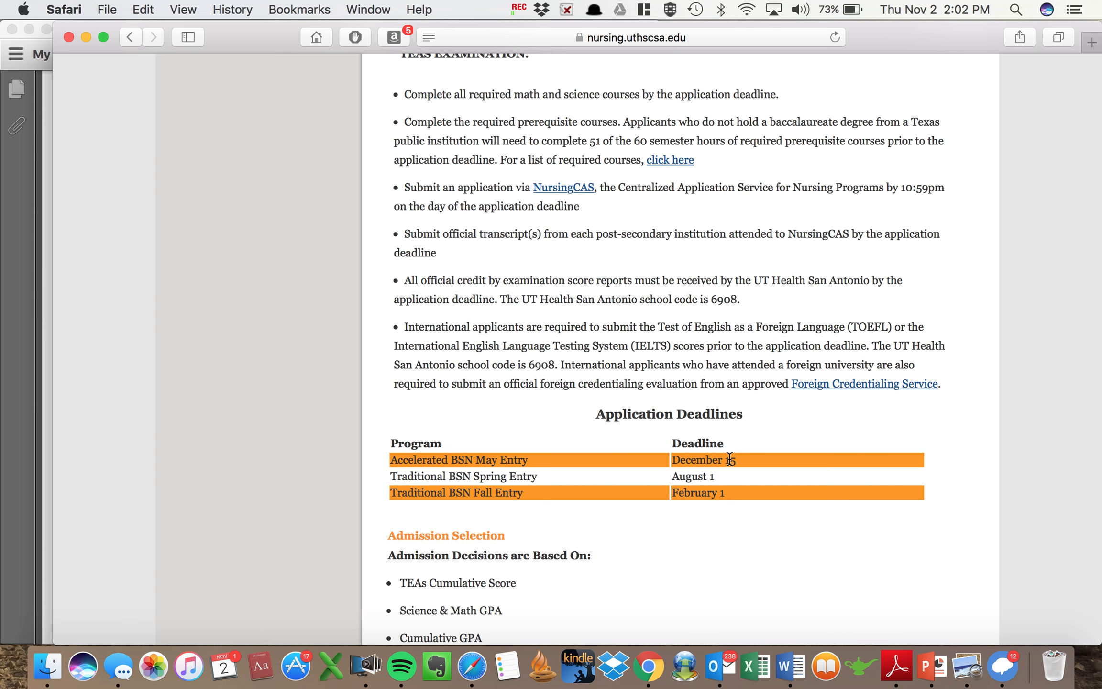
pyautogui.moveTo(487, 459)
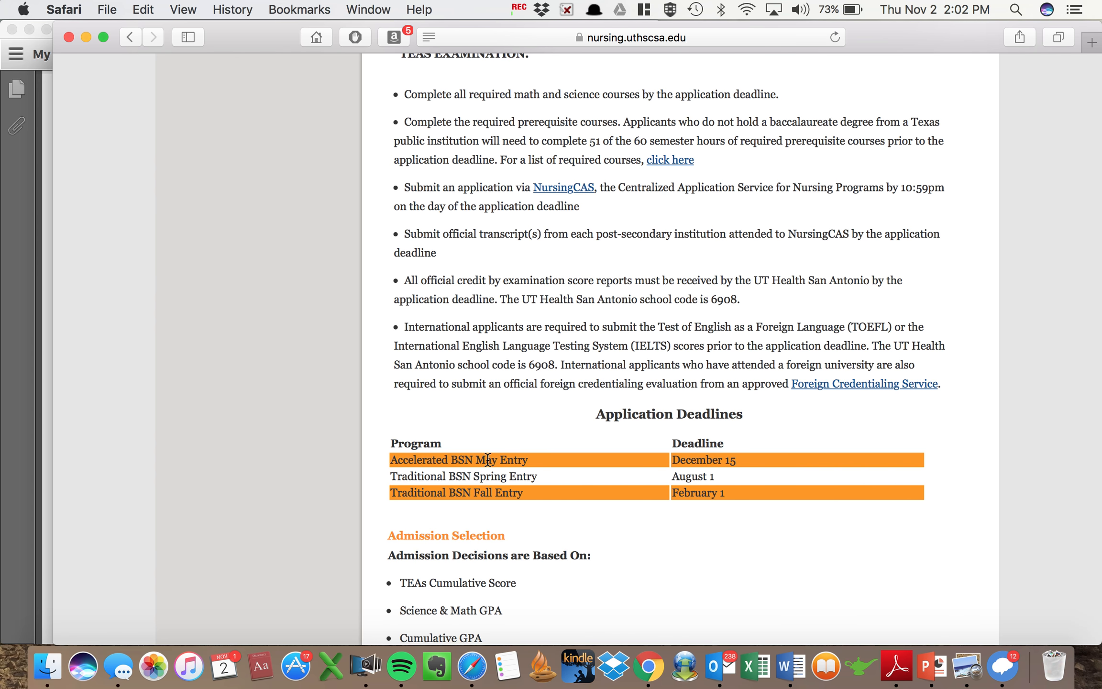
pyautogui.moveTo(640, 484)
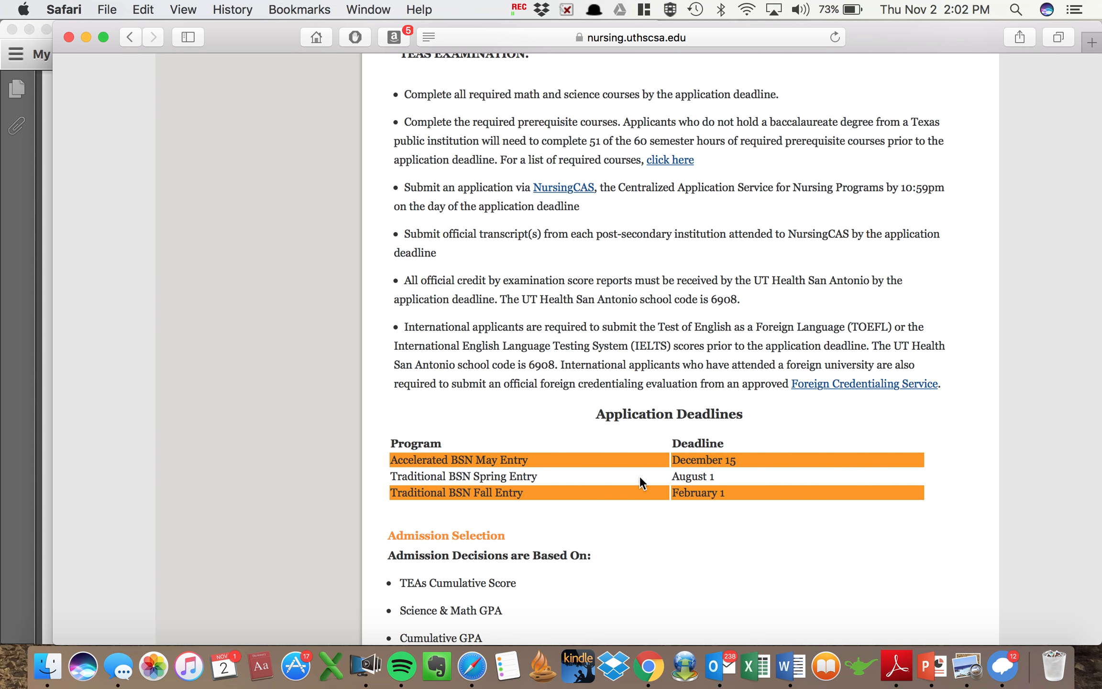
pyautogui.moveTo(524, 511)
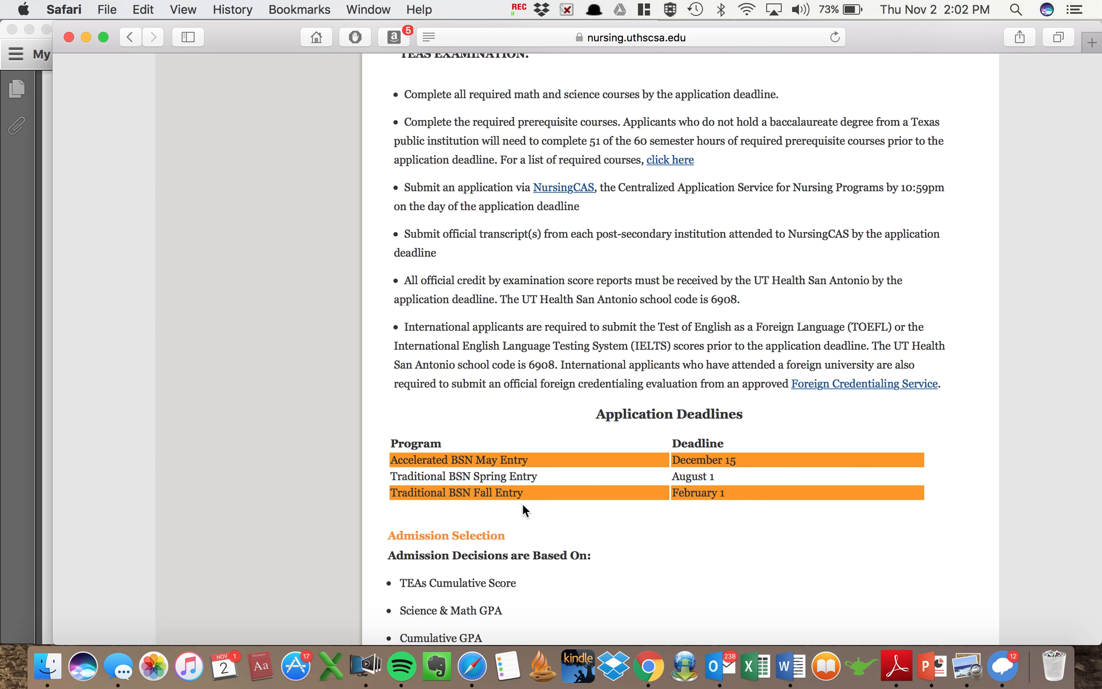
pyautogui.scroll(3)
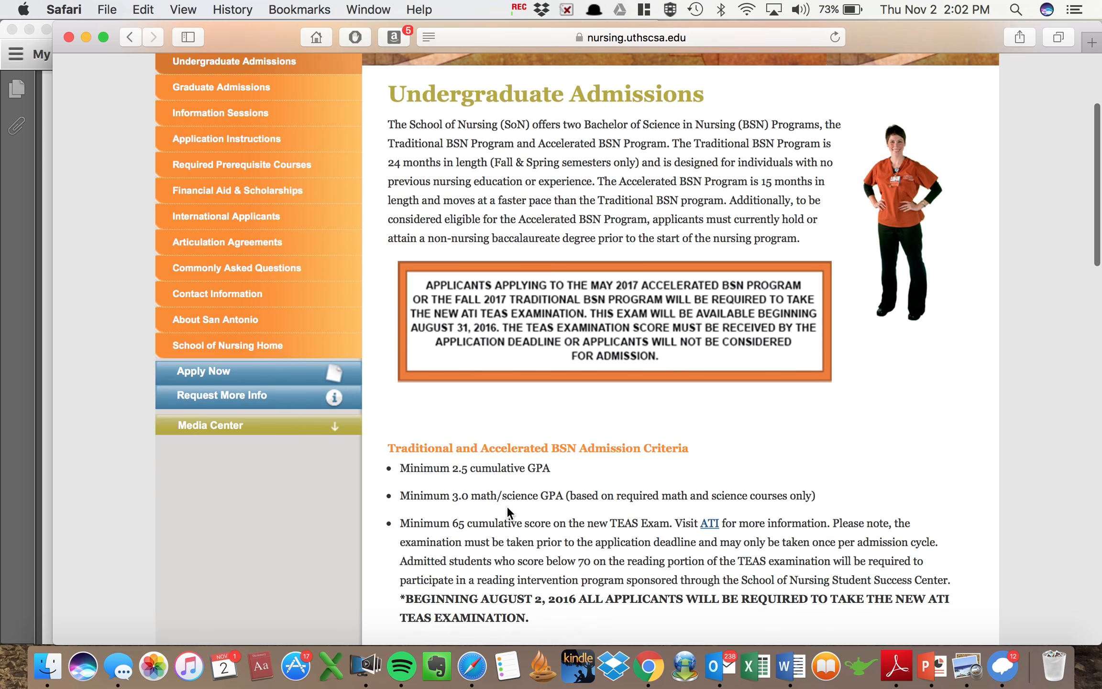
# Highlight the requirement to complete 51 of the 60 prerequisite hours before applying.
pyautogui.scroll(-3)
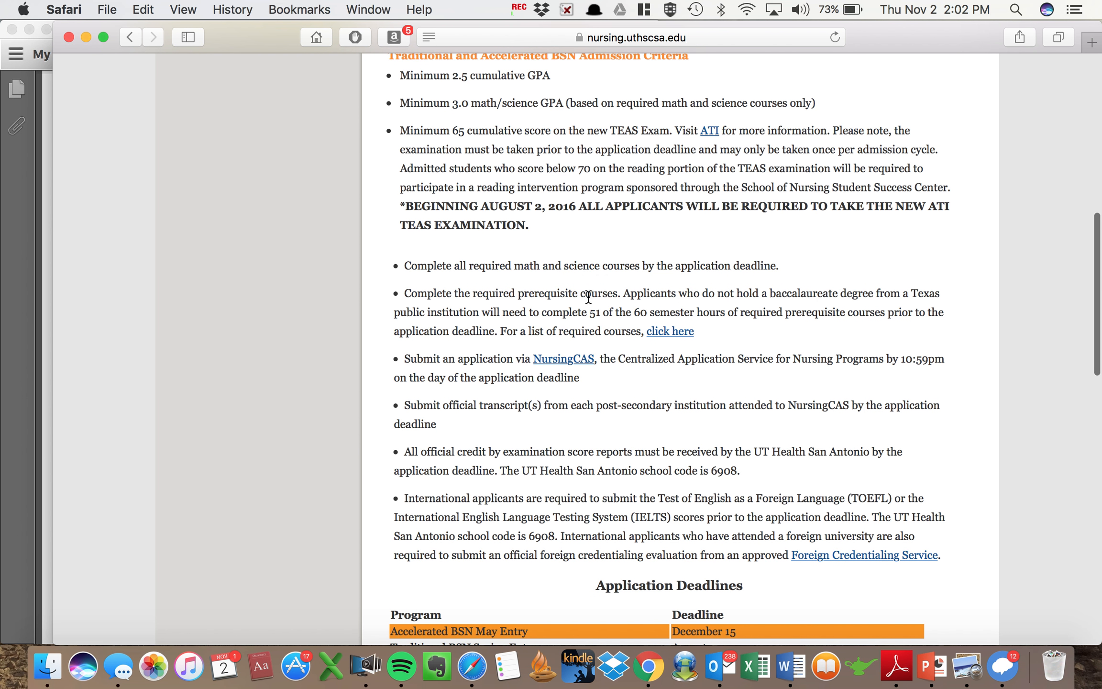
pyautogui.moveTo(698, 272)
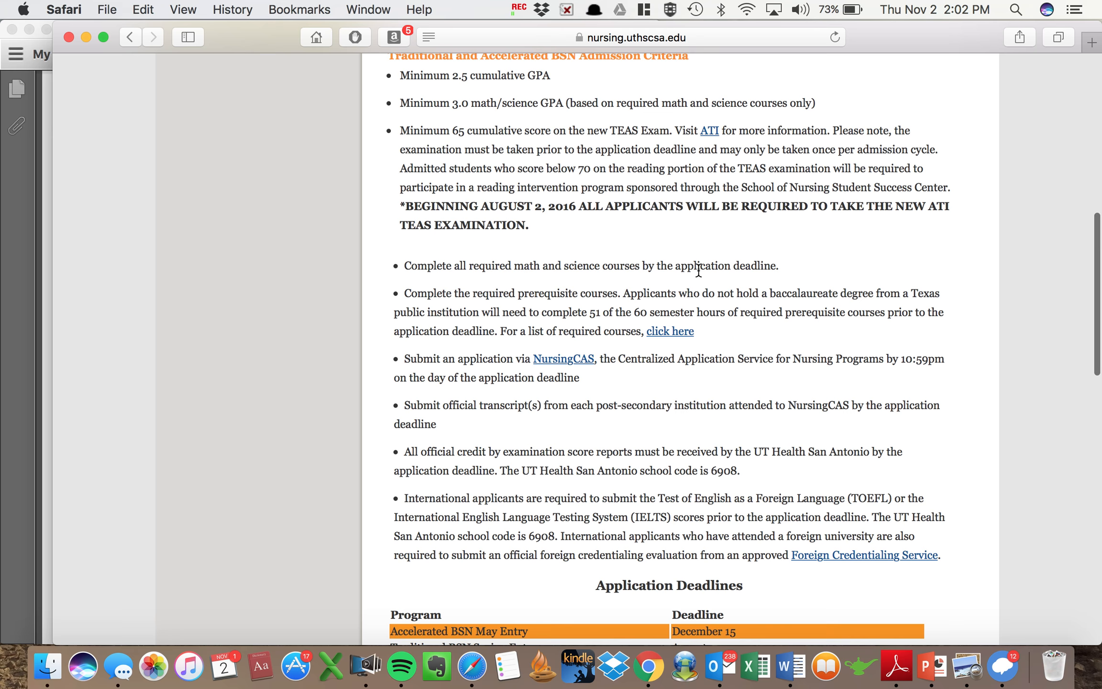
pyautogui.scroll(-3)
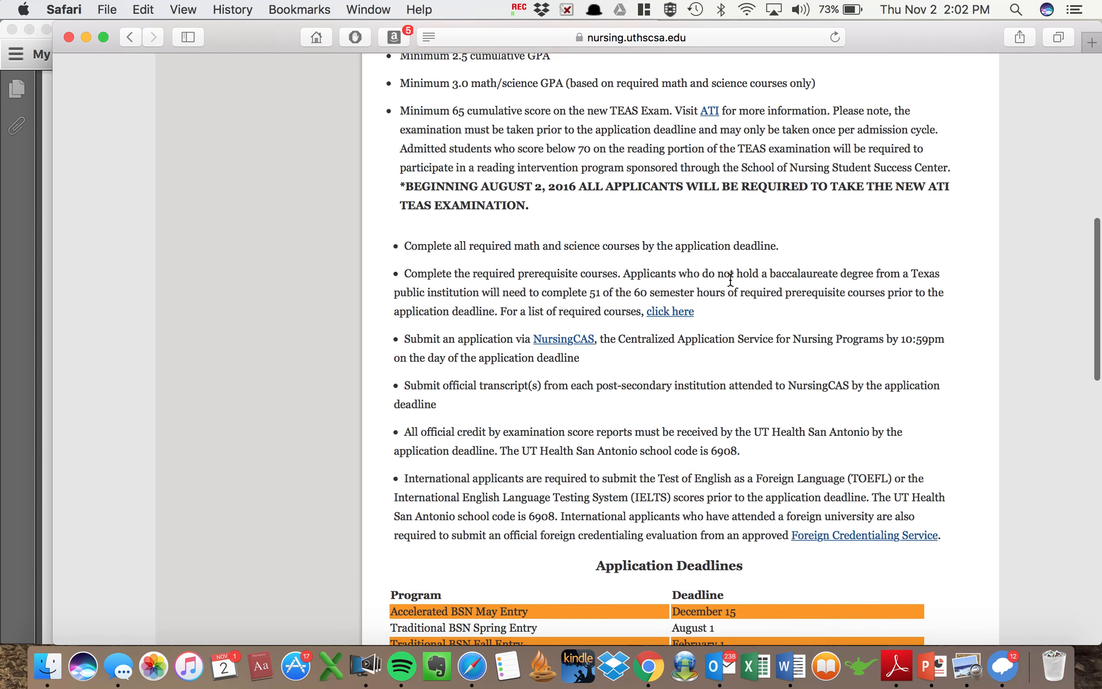
pyautogui.scroll(-3)
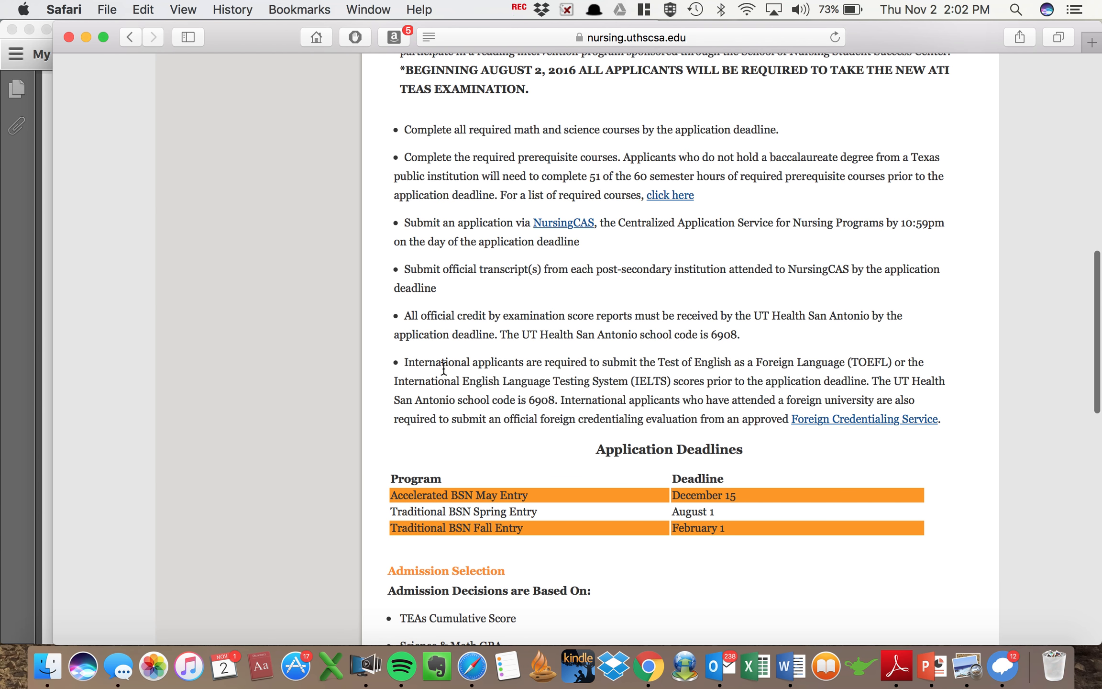
pyautogui.moveTo(504, 359)
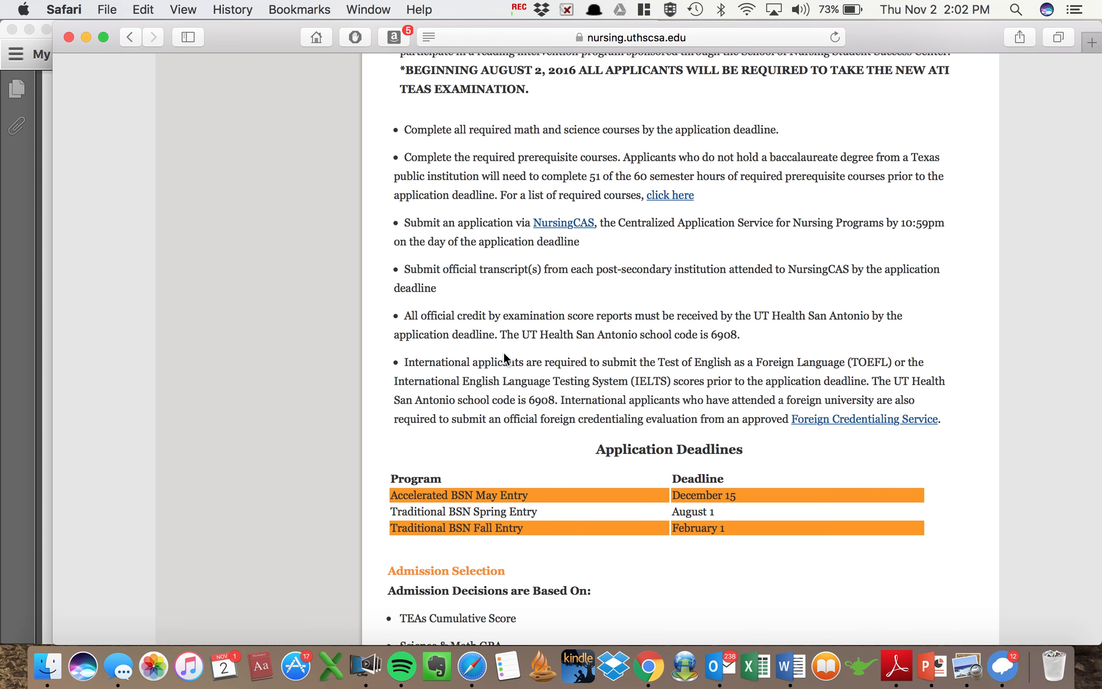
pyautogui.scroll(3)
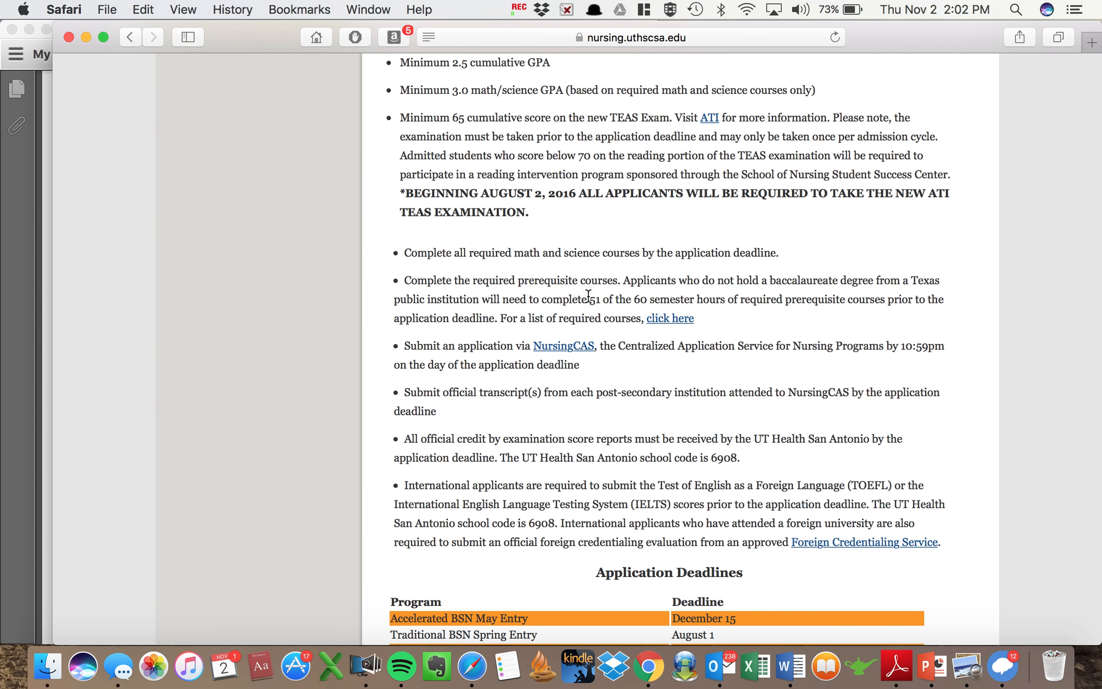
pyautogui.moveTo(587, 298); pyautogui.dragTo(653, 299)
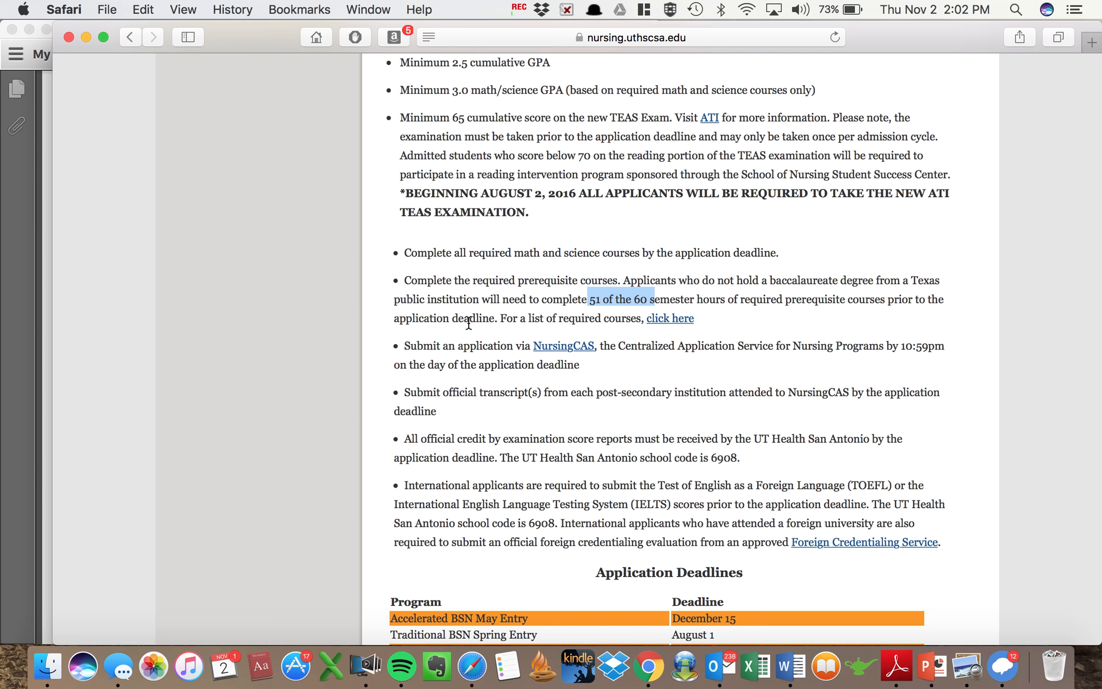
pyautogui.moveTo(474, 325)
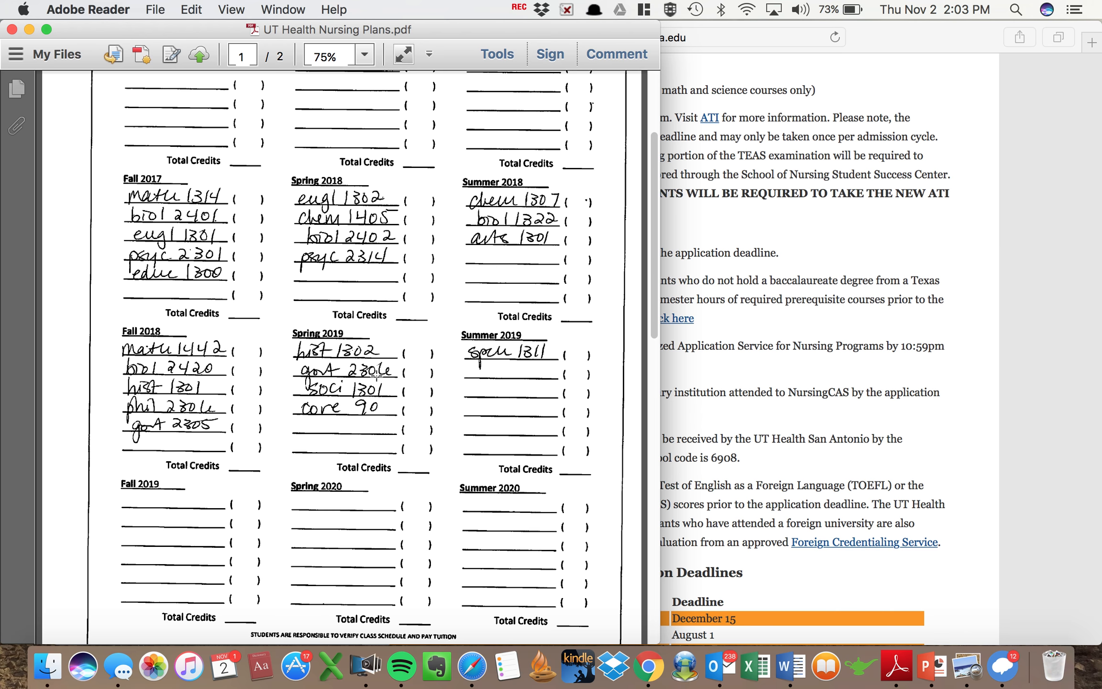
pyautogui.moveTo(797, 358)
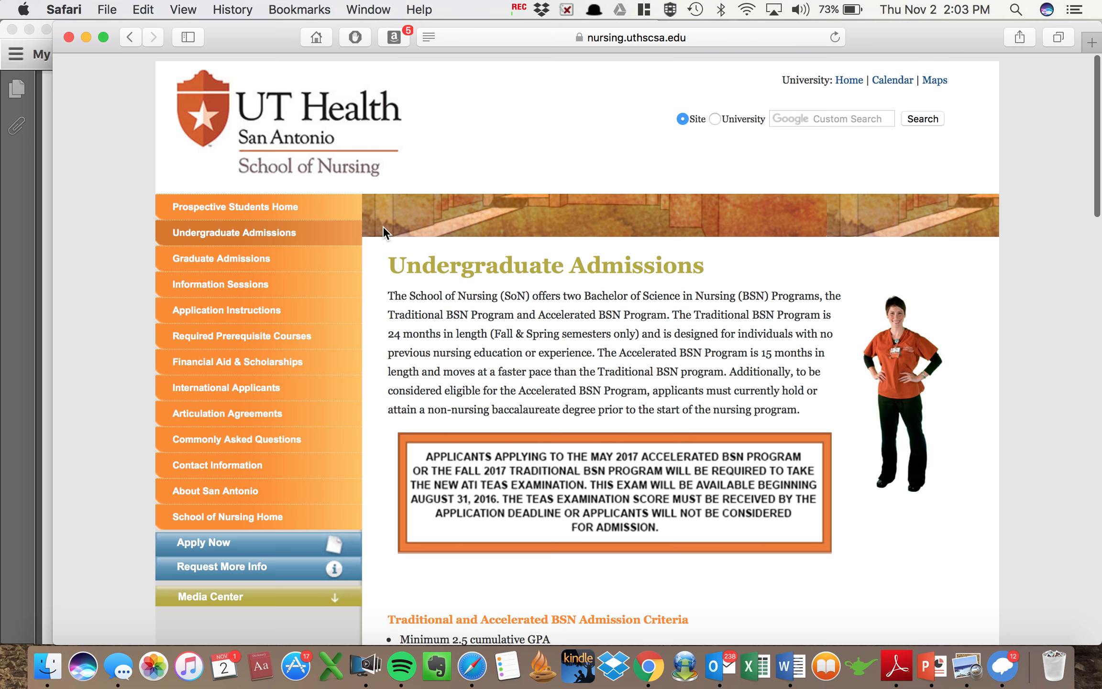
# Go to Required Prerequisite Courses from the sidebar and scroll to its course and semester-hours table.
pyautogui.click(242, 335)
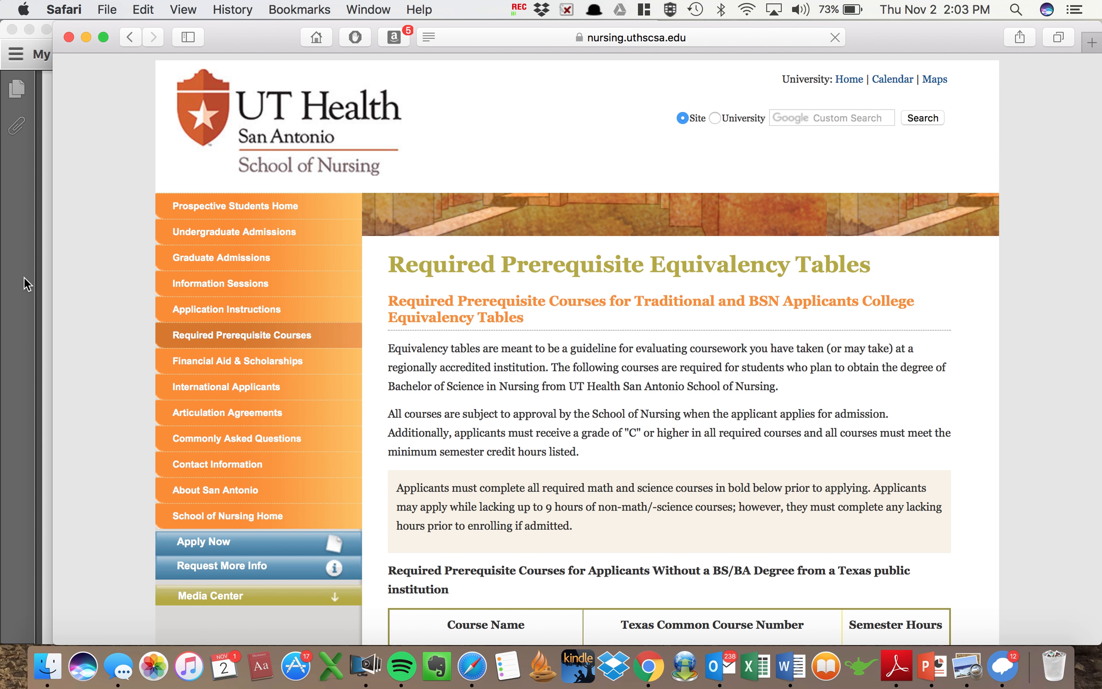
pyautogui.scroll(-3)
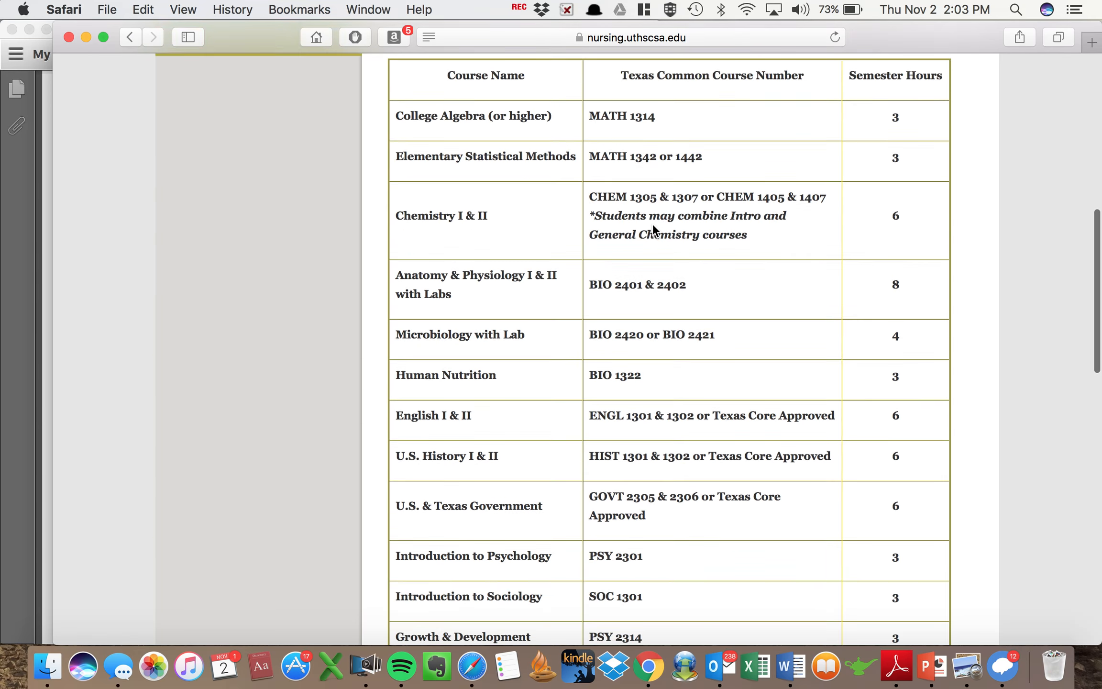
pyautogui.scroll(-3)
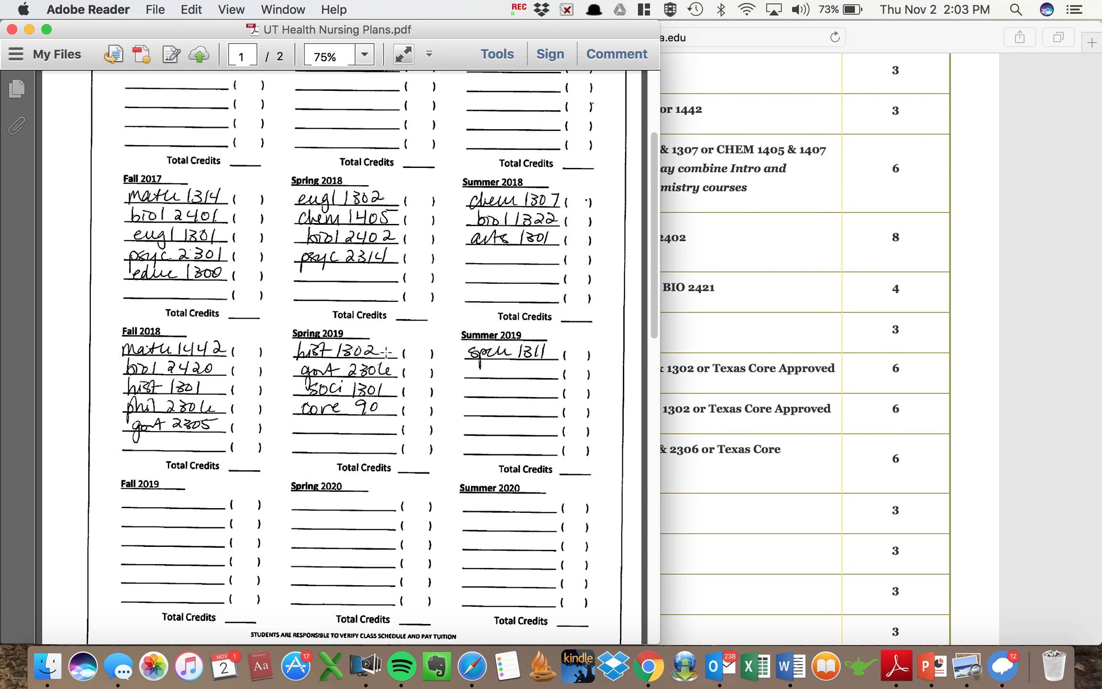
pyautogui.moveTo(1003, 289)
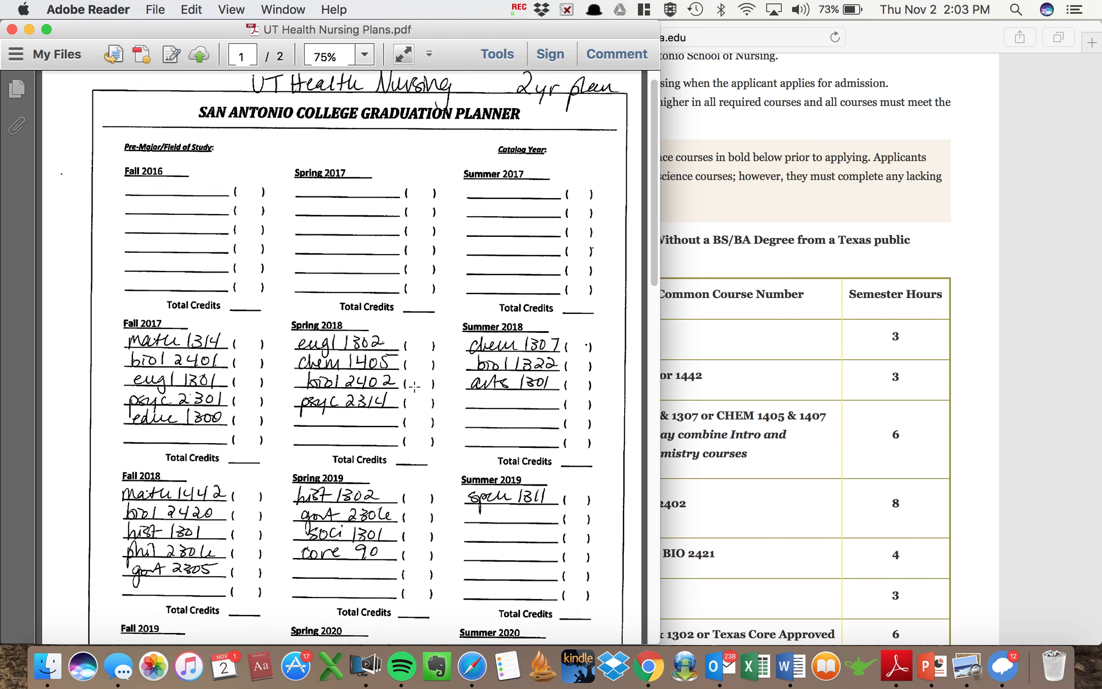
# Scroll page 1 of UT Health Nursing Plans.pdf through the 2-year plan's semesters.
pyautogui.scroll(-3)
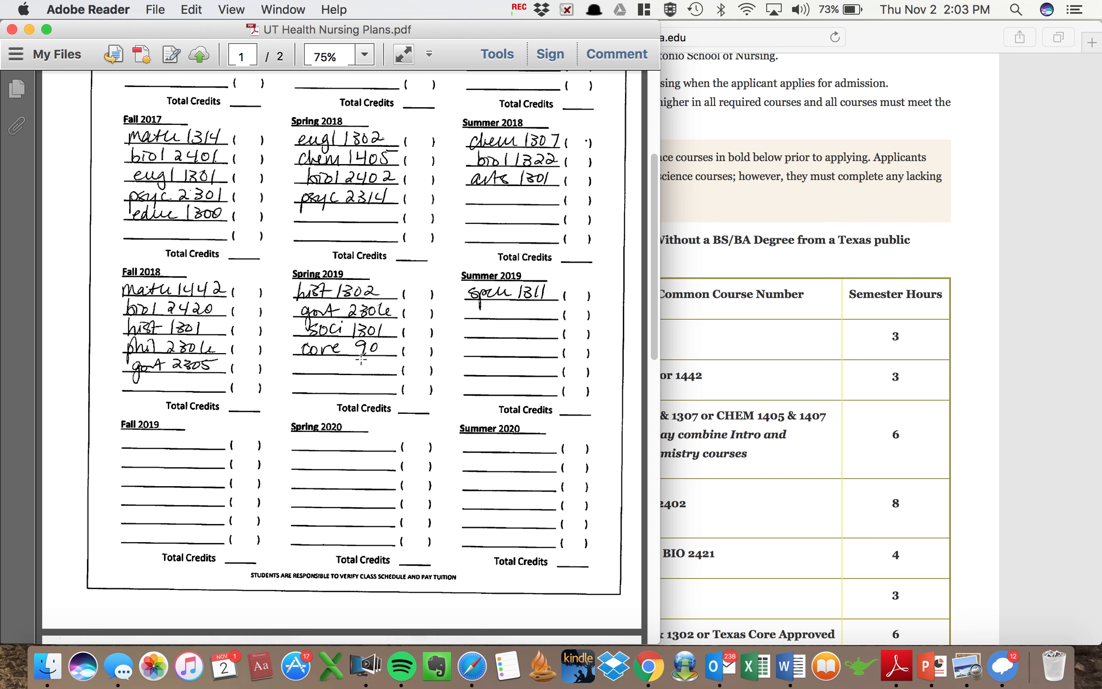
pyautogui.moveTo(487, 311)
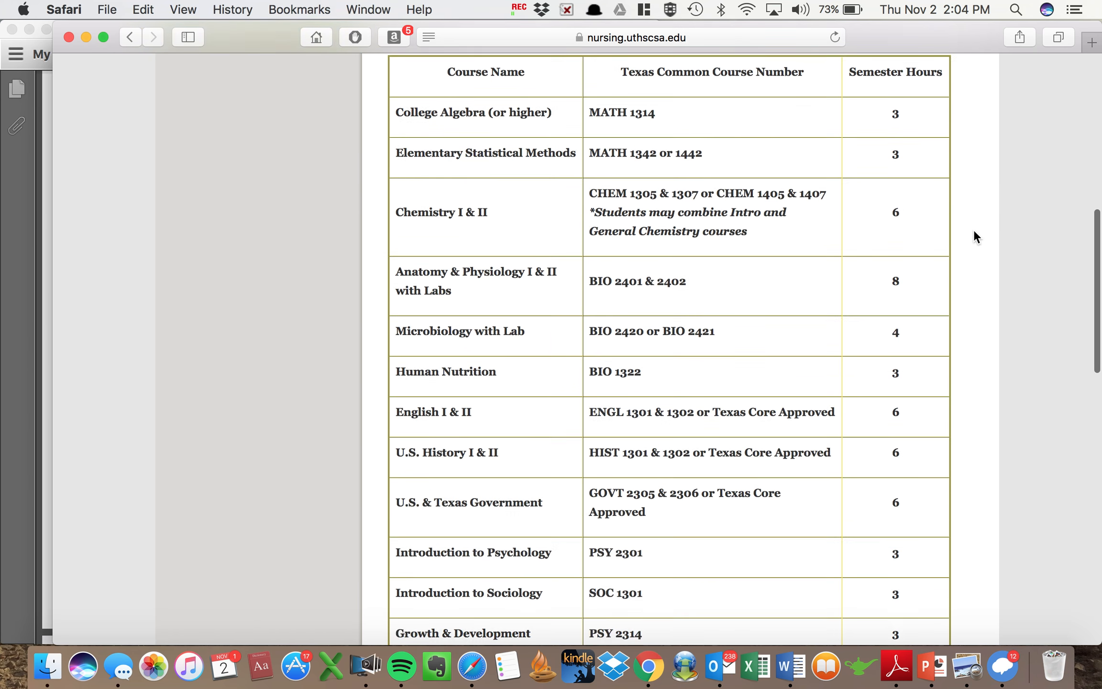
# Scroll the 2-year nursing plan back up to its title.
pyautogui.scroll(3)
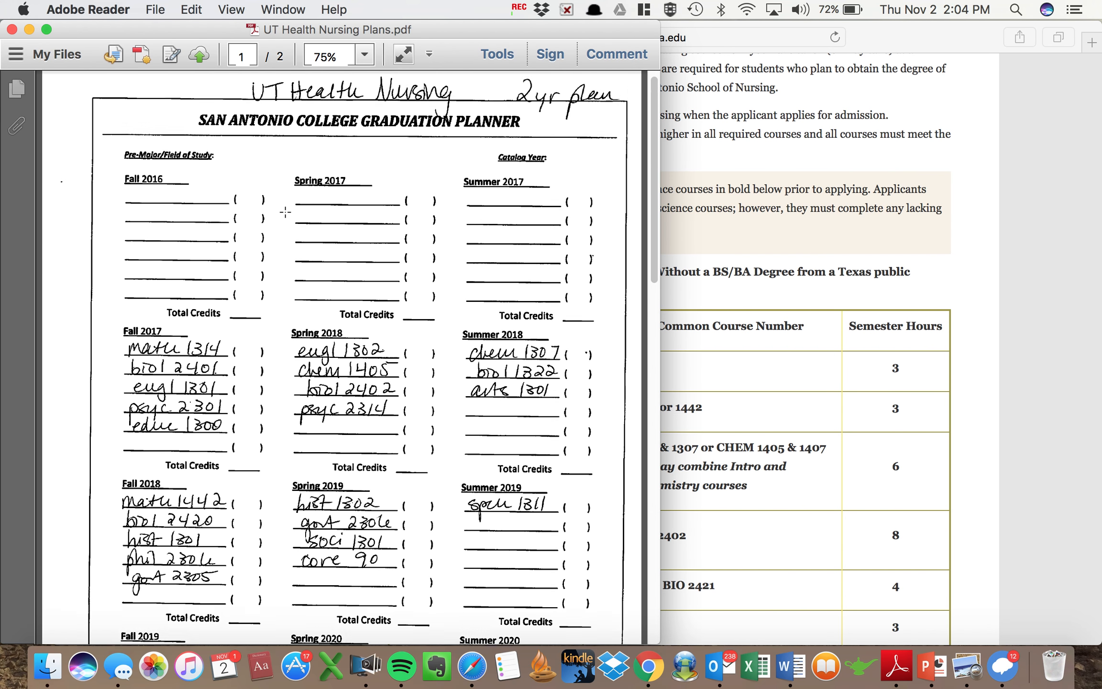
# Scroll through the 2-year plan's Fall 2017–Summer 2020 semesters toward the 3-year plan on page 2.
pyautogui.scroll(-3)
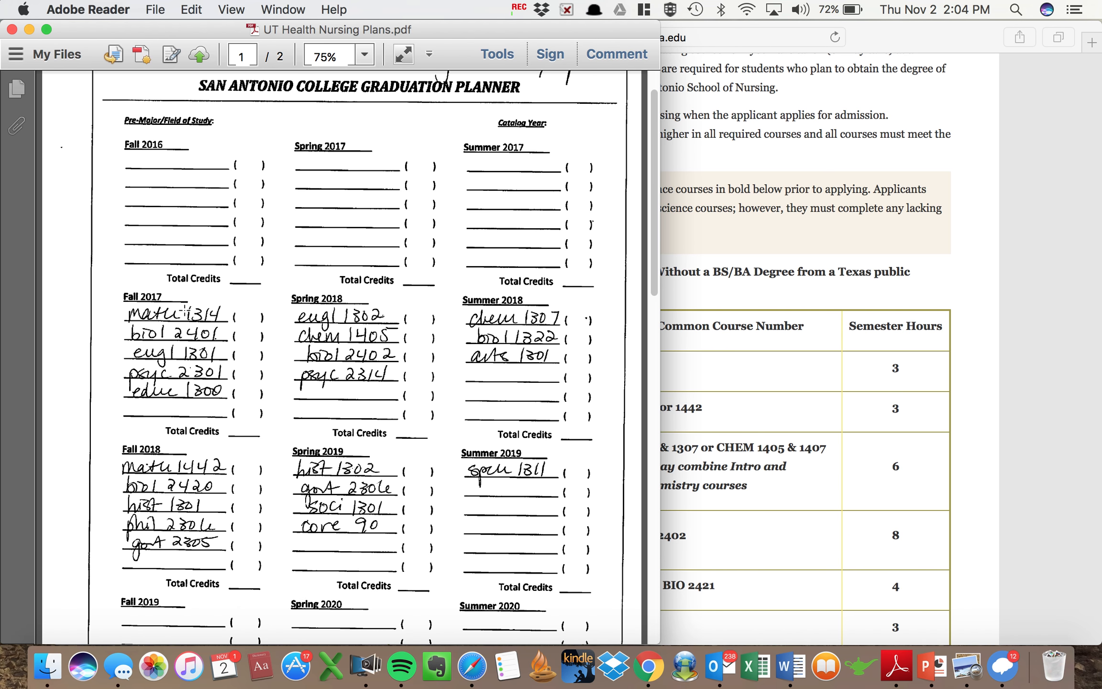
pyautogui.moveTo(514, 369)
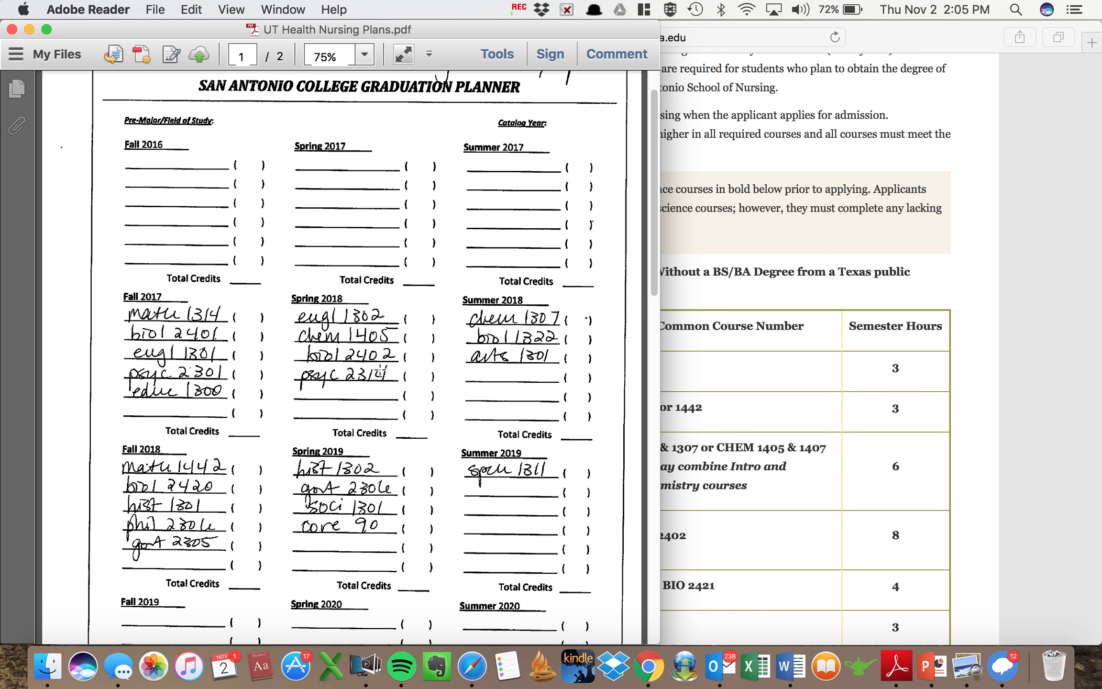
pyautogui.scroll(-3)
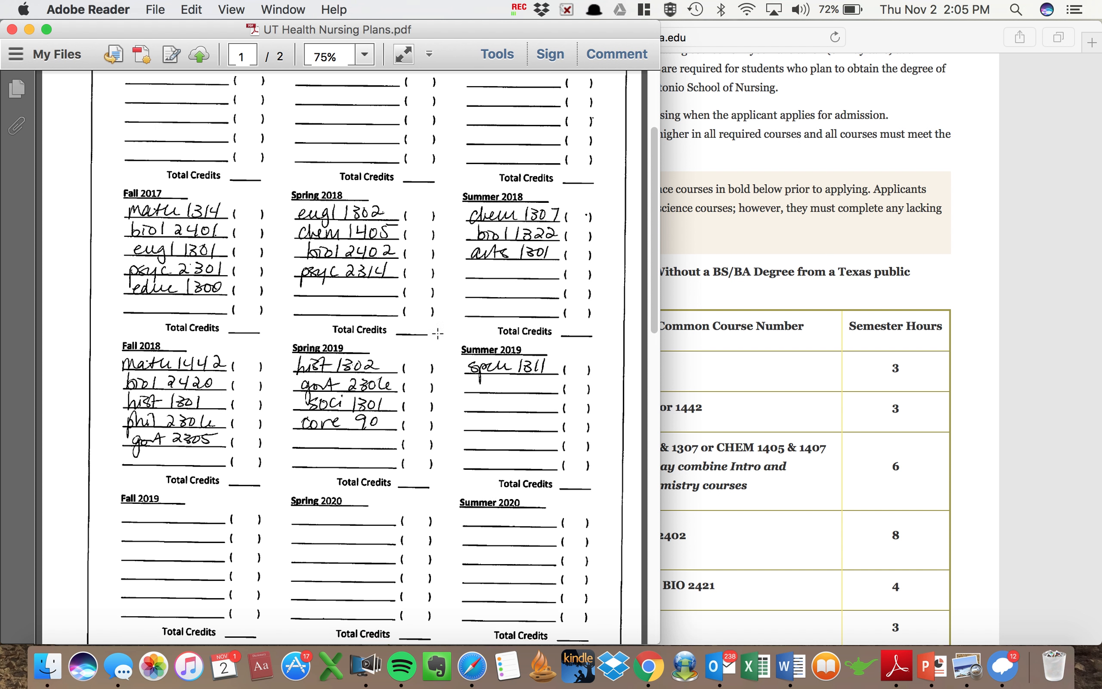
pyautogui.moveTo(274, 245)
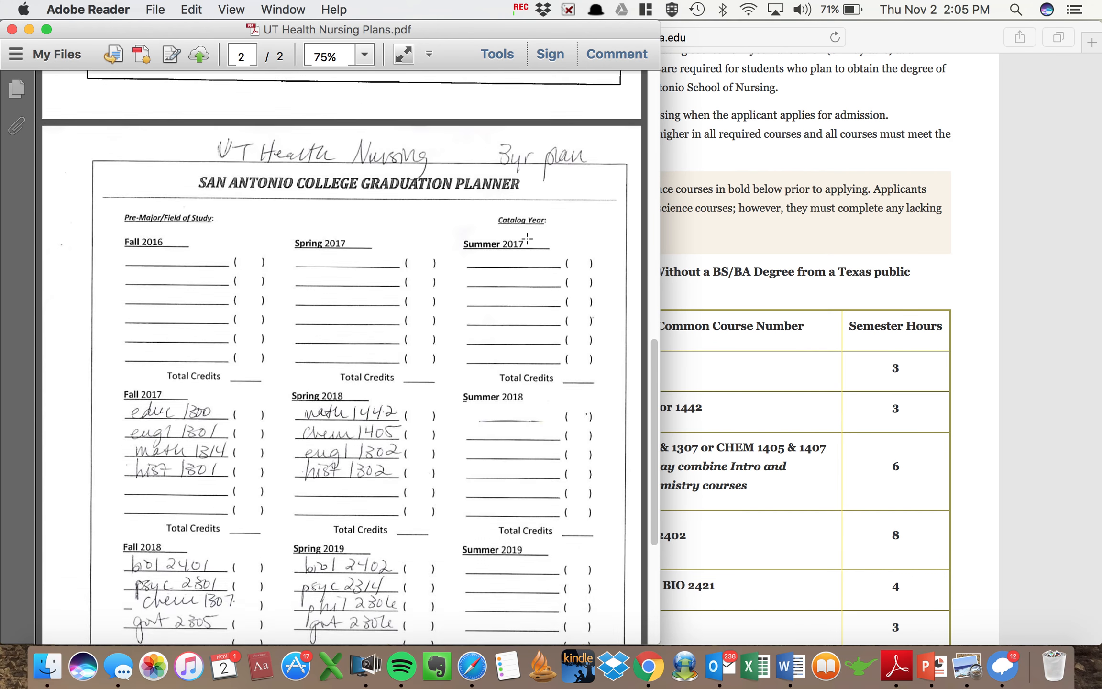
# Scroll to the bottom of the 3-year planner showing the highlighted Spring 2020 capstone and elective courses.
pyautogui.scroll(-3)
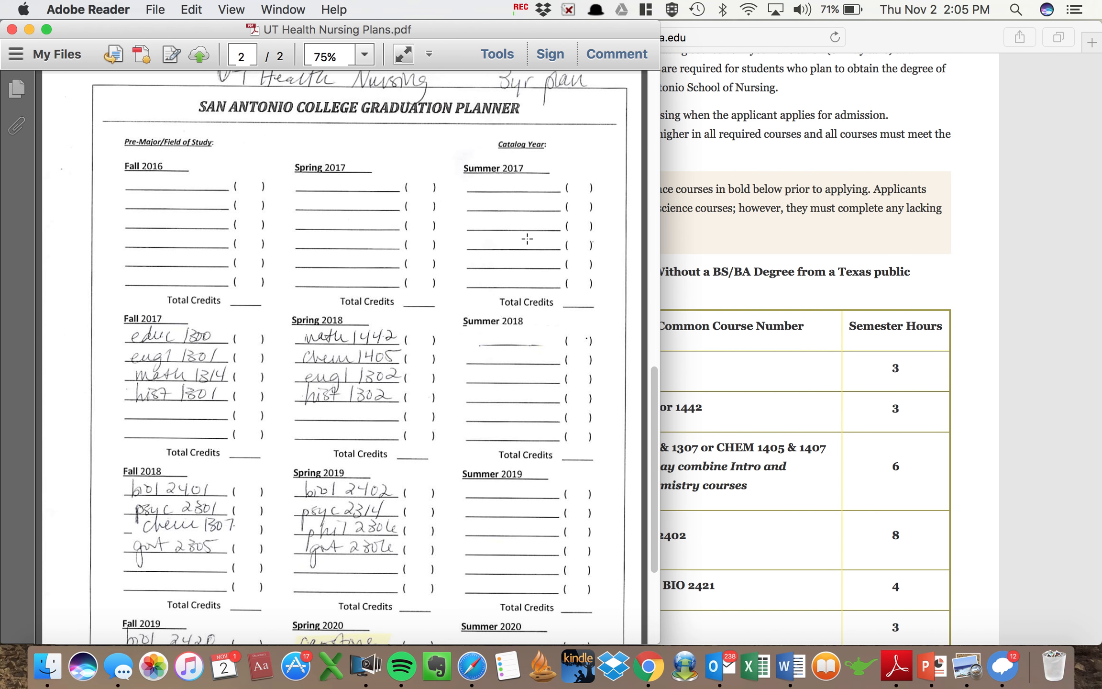
pyautogui.scroll(-3)
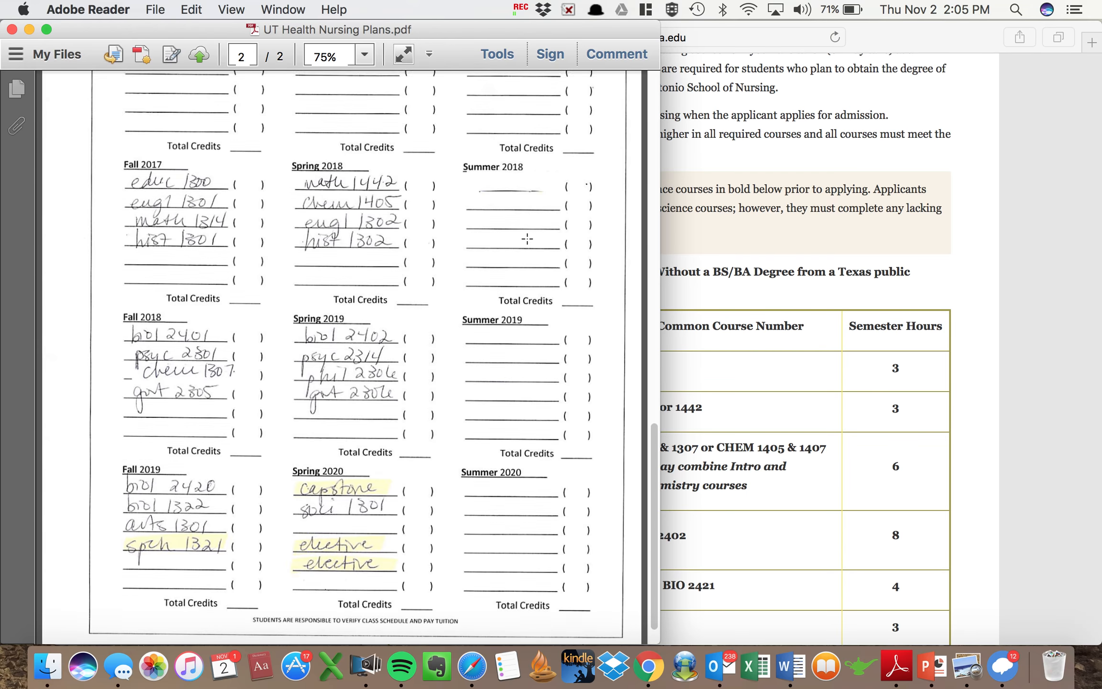
pyautogui.click(242, 54)
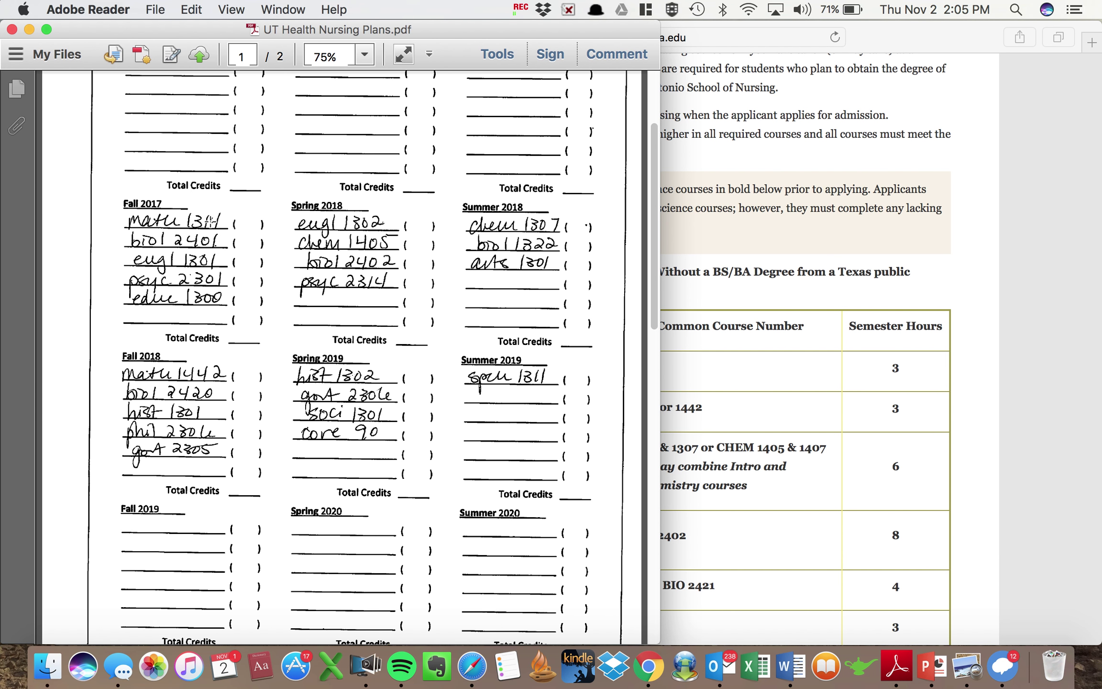
# Scroll back to the 2-year plan's lower semesters from Fall 2017 through Summer 2020.
pyautogui.scroll(-3)
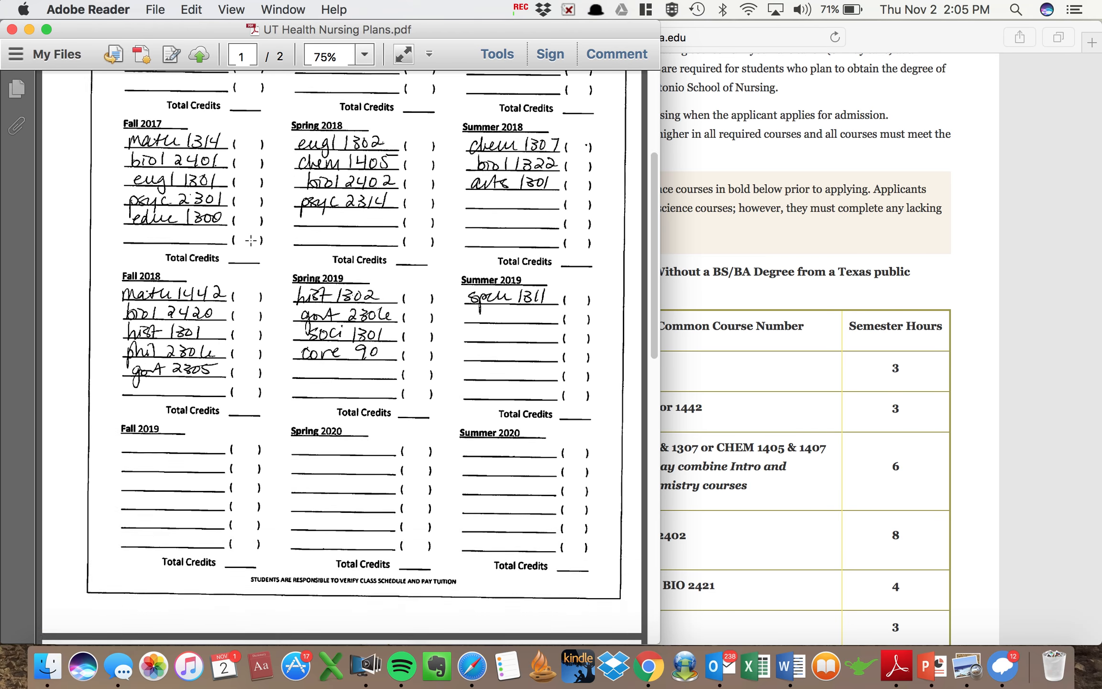
pyautogui.click(243, 55)
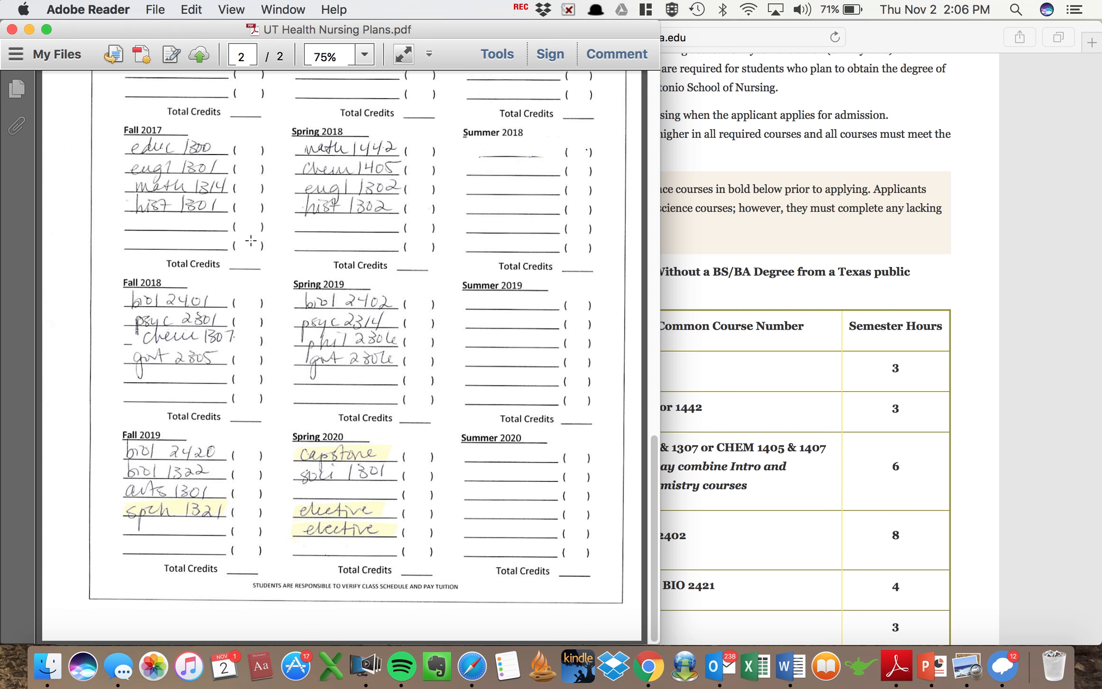
pyautogui.moveTo(258, 357)
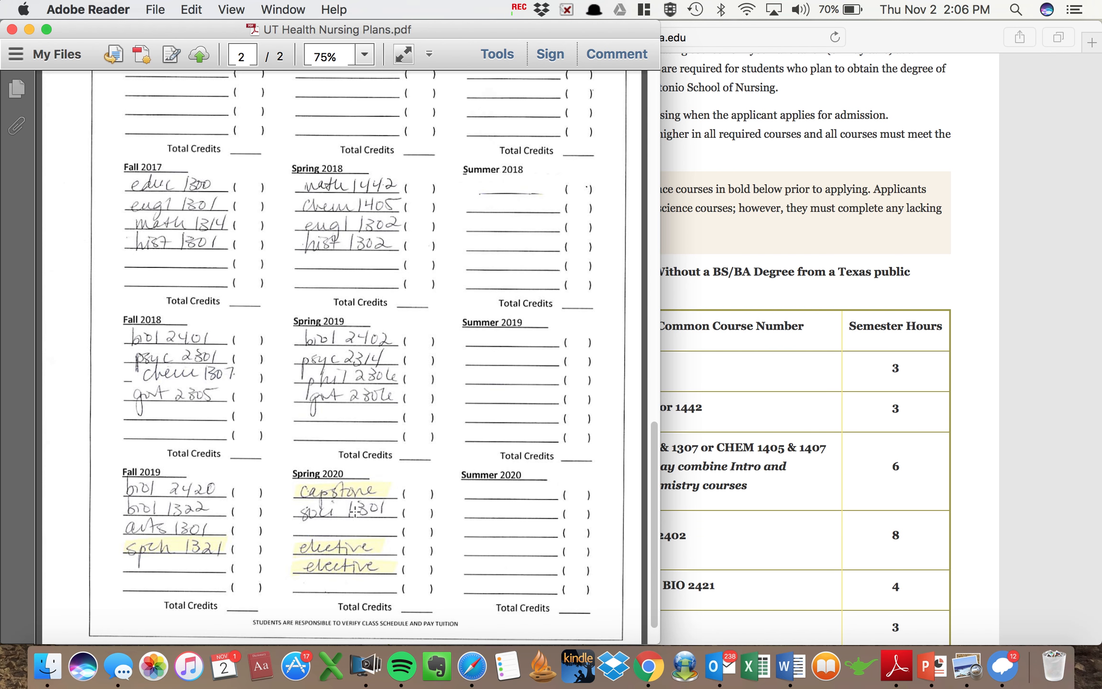
pyautogui.moveTo(274, 220)
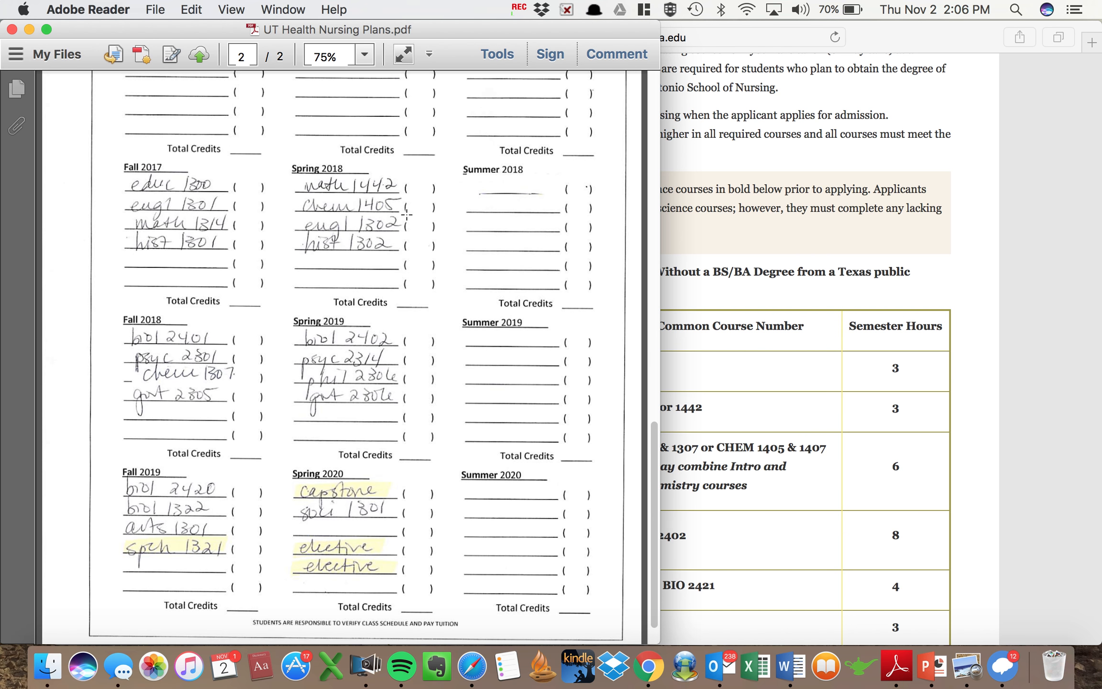
pyautogui.moveTo(427, 223)
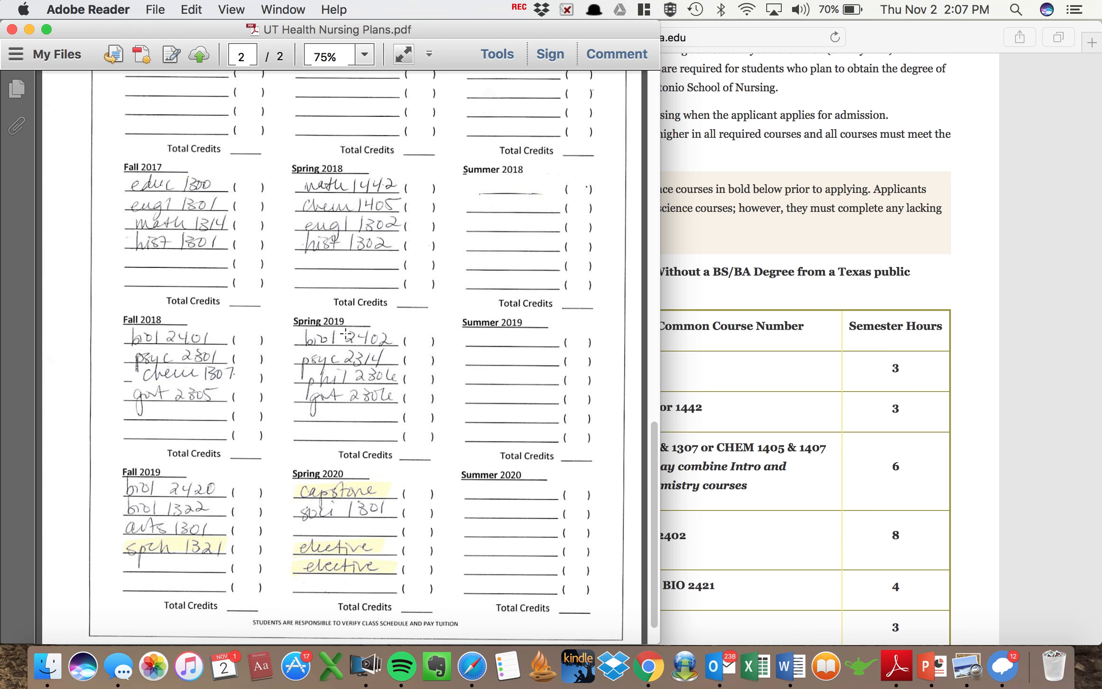
pyautogui.moveTo(260, 507)
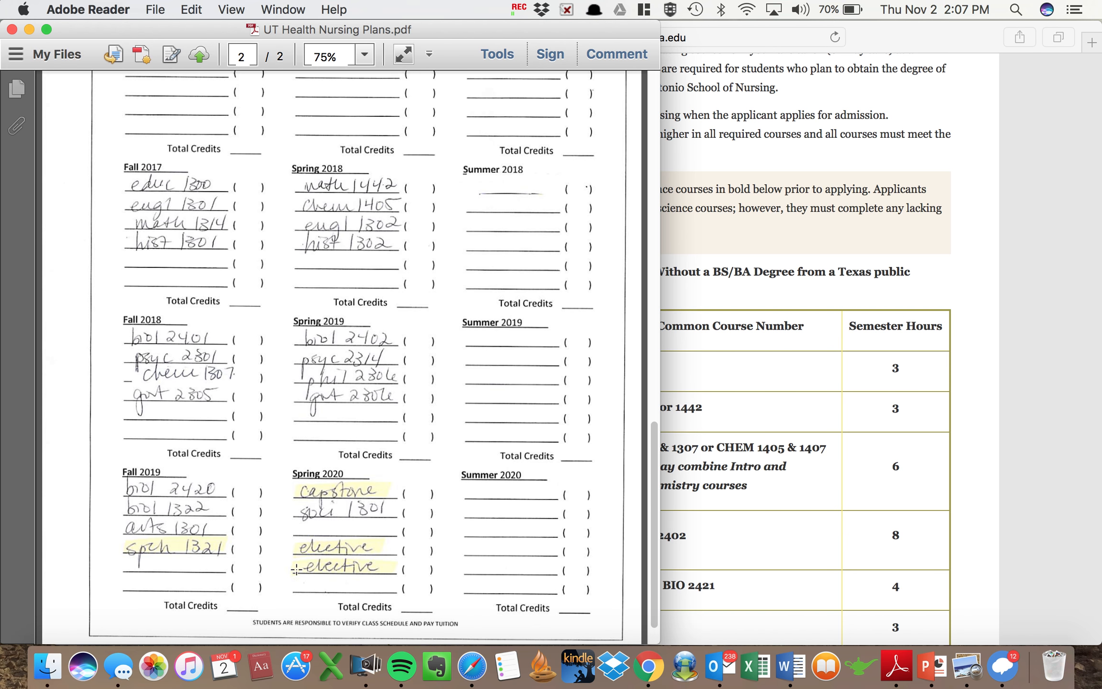
pyautogui.moveTo(365, 522)
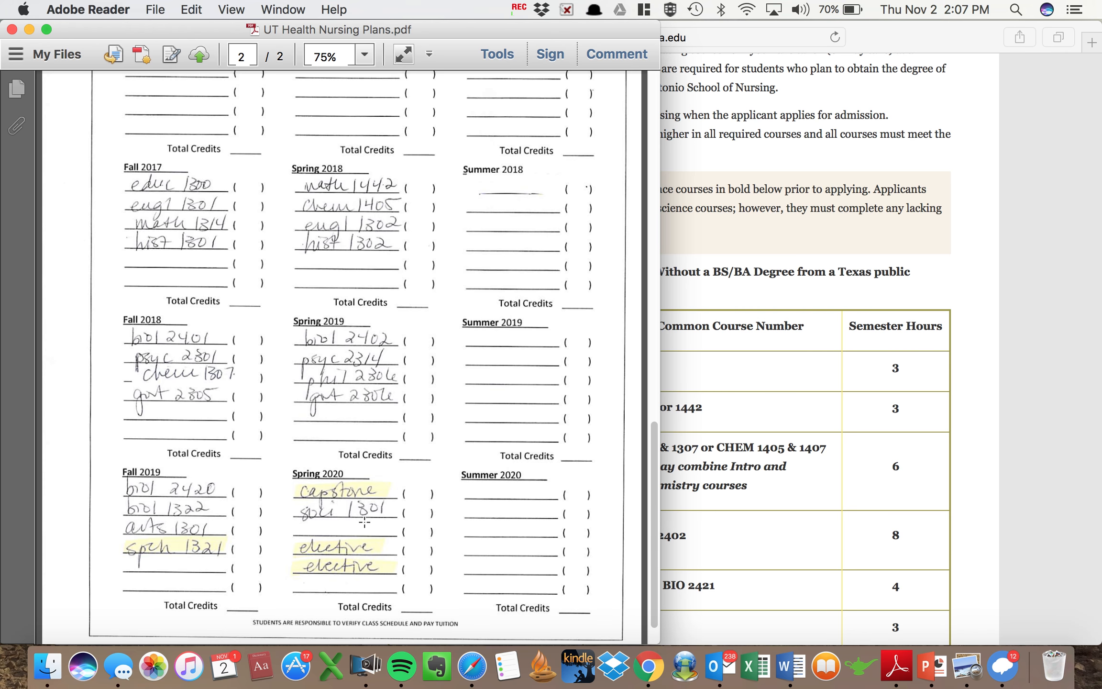
pyautogui.moveTo(411, 504)
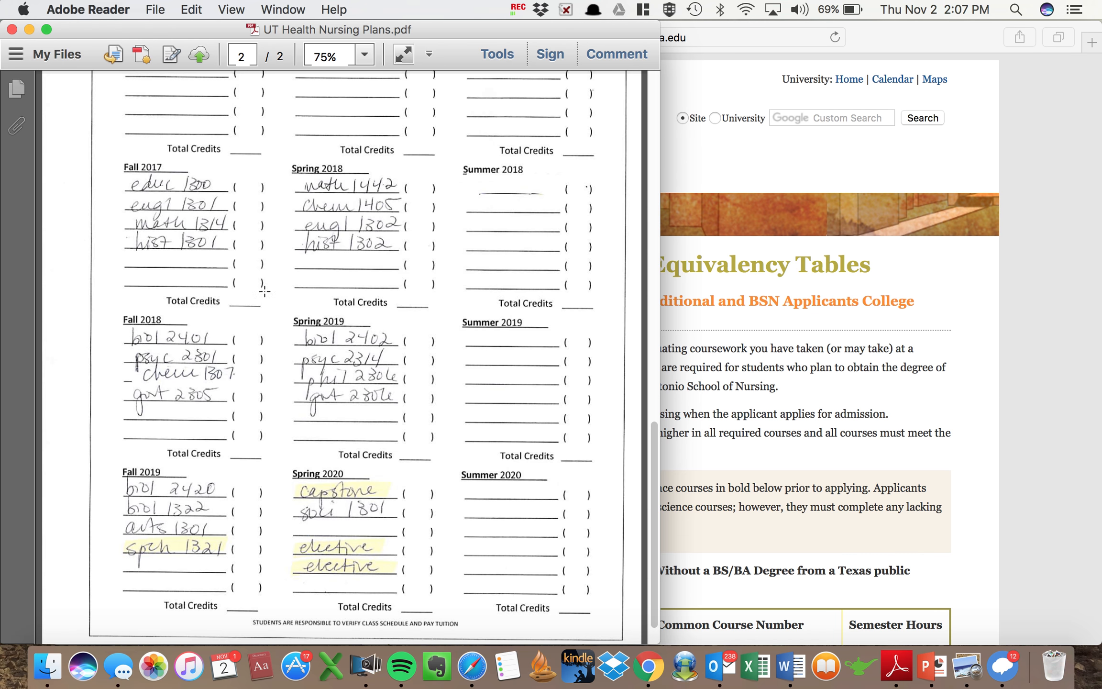
pyautogui.moveTo(405, 262)
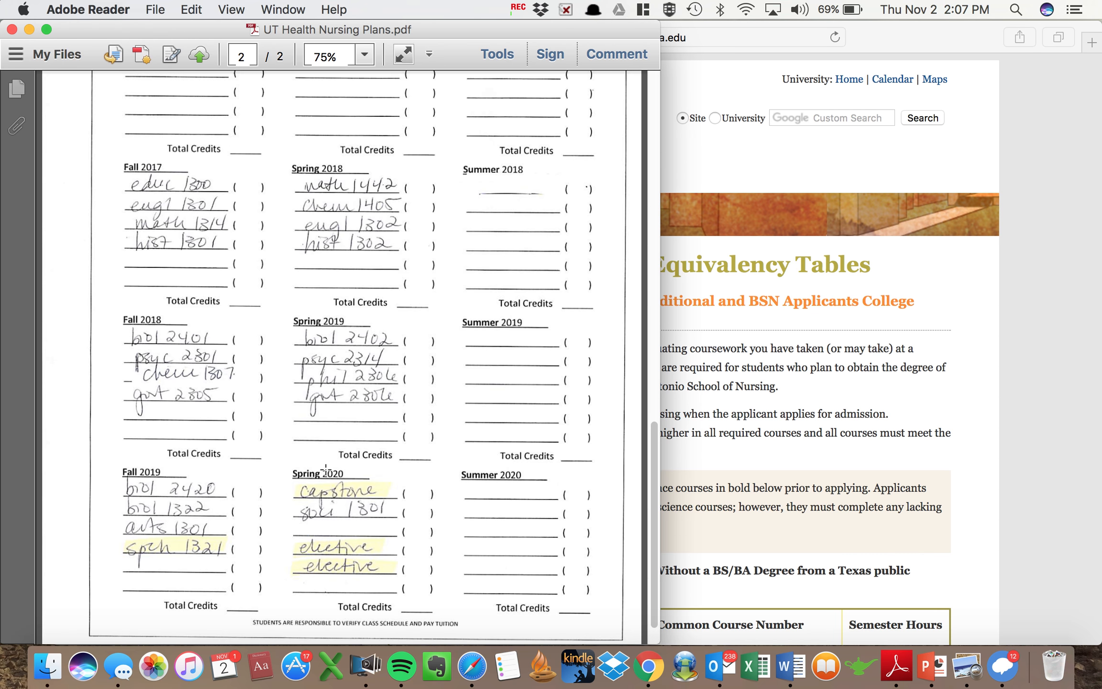
pyautogui.moveTo(422, 396)
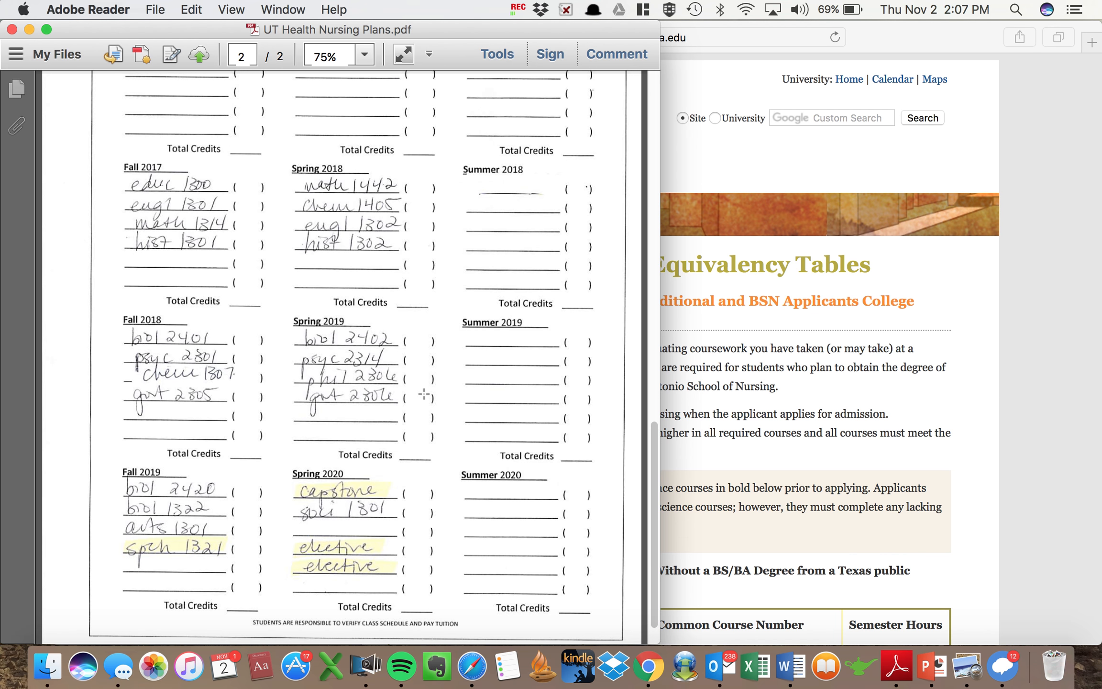
pyautogui.moveTo(381, 429)
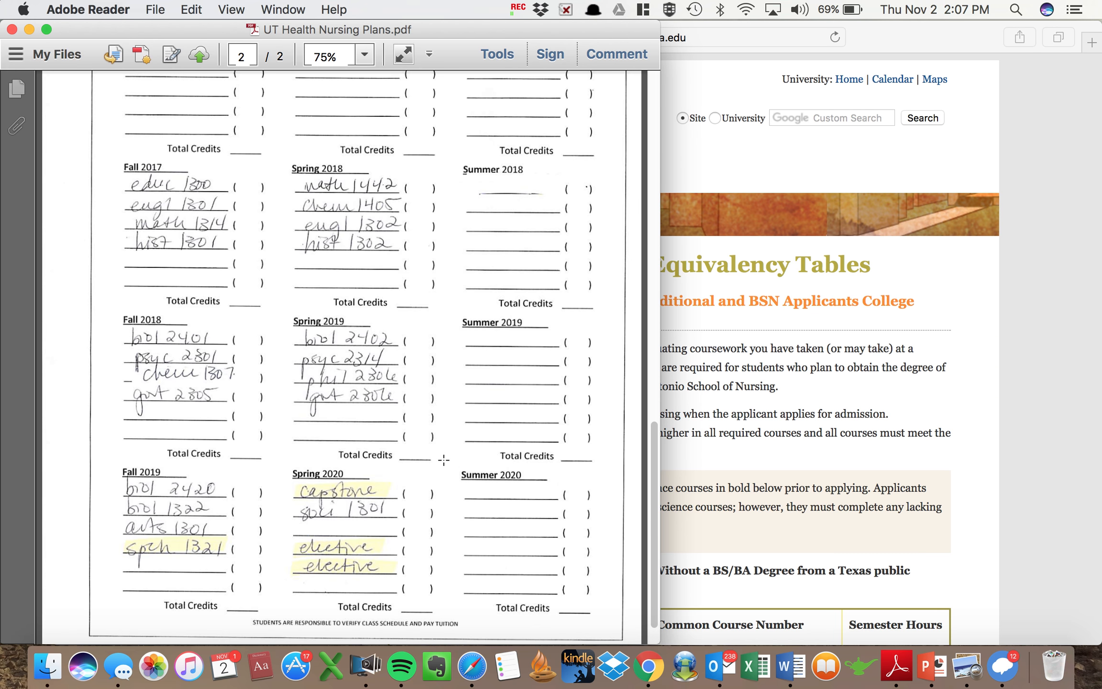
pyautogui.moveTo(407, 570)
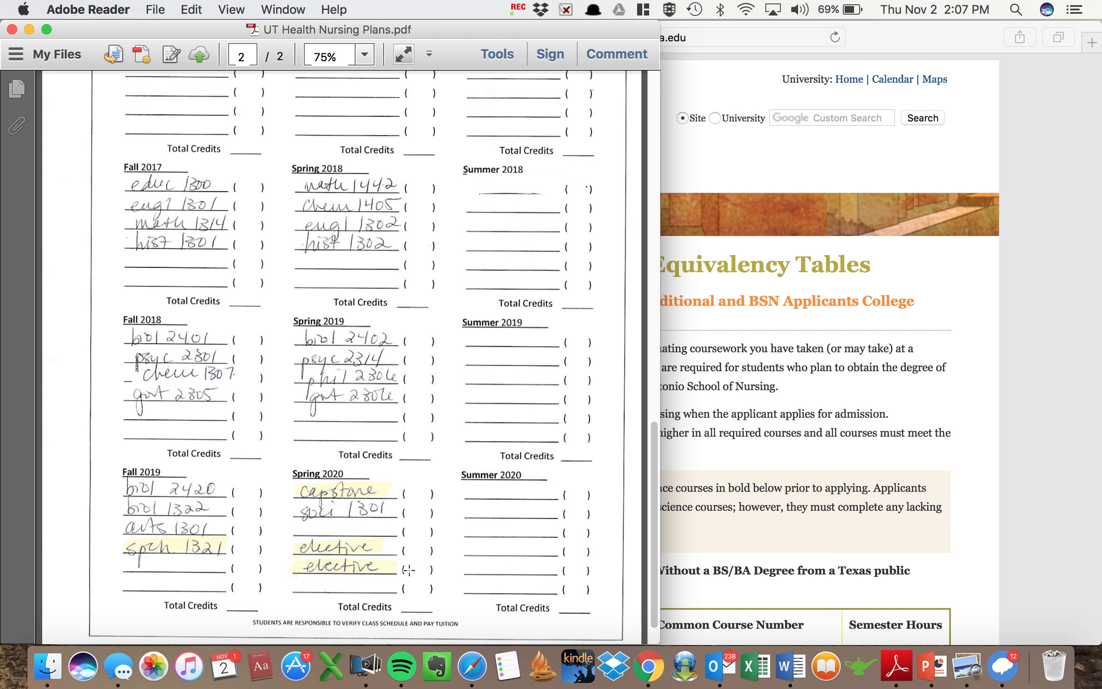